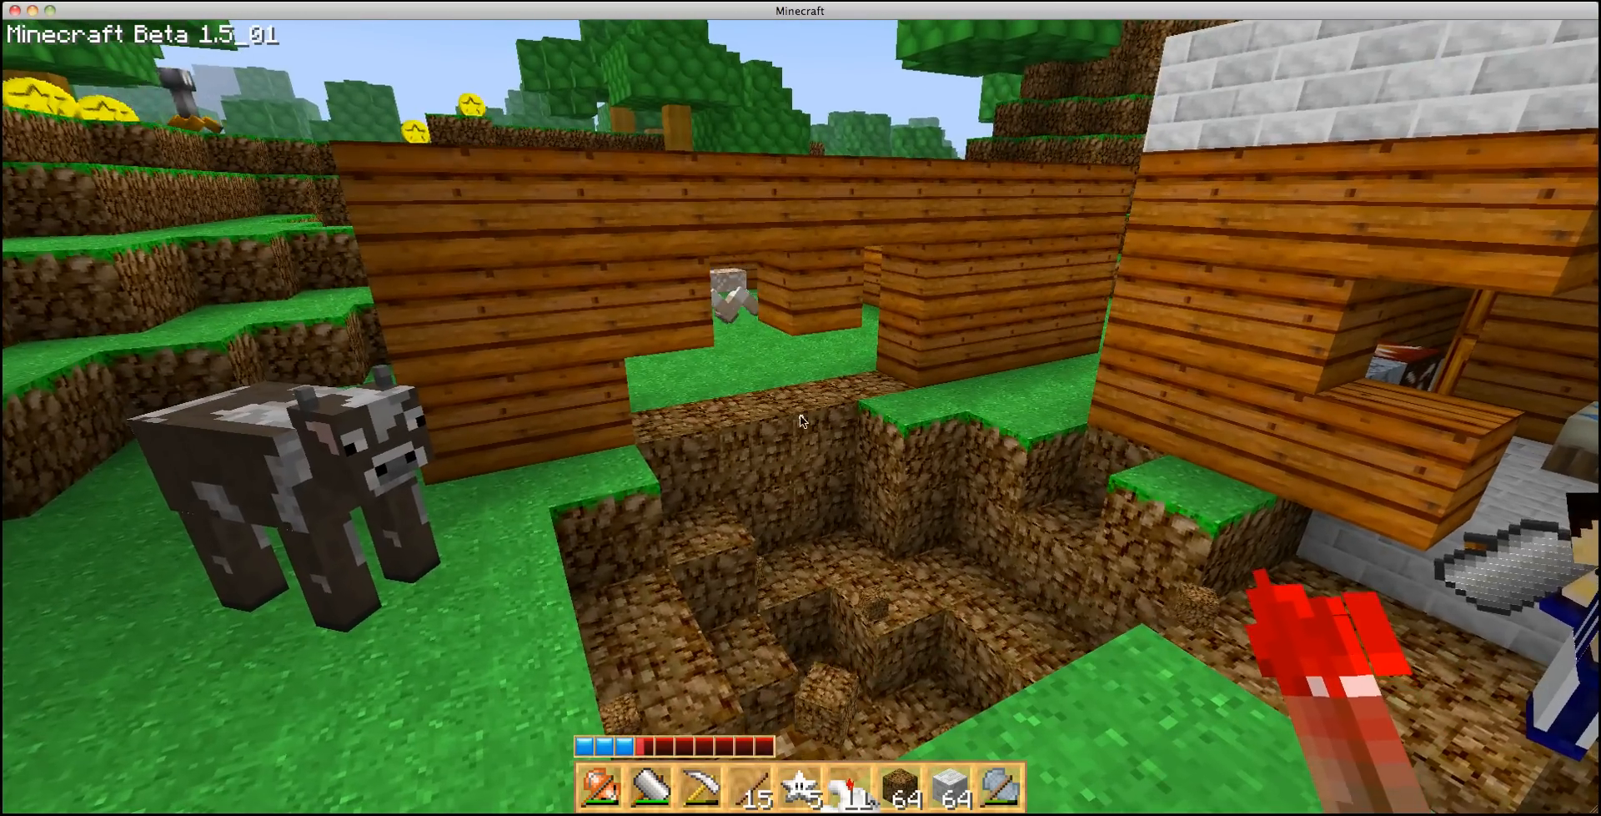
Check the inventory contents briefly and return to the world near the house
key(e)
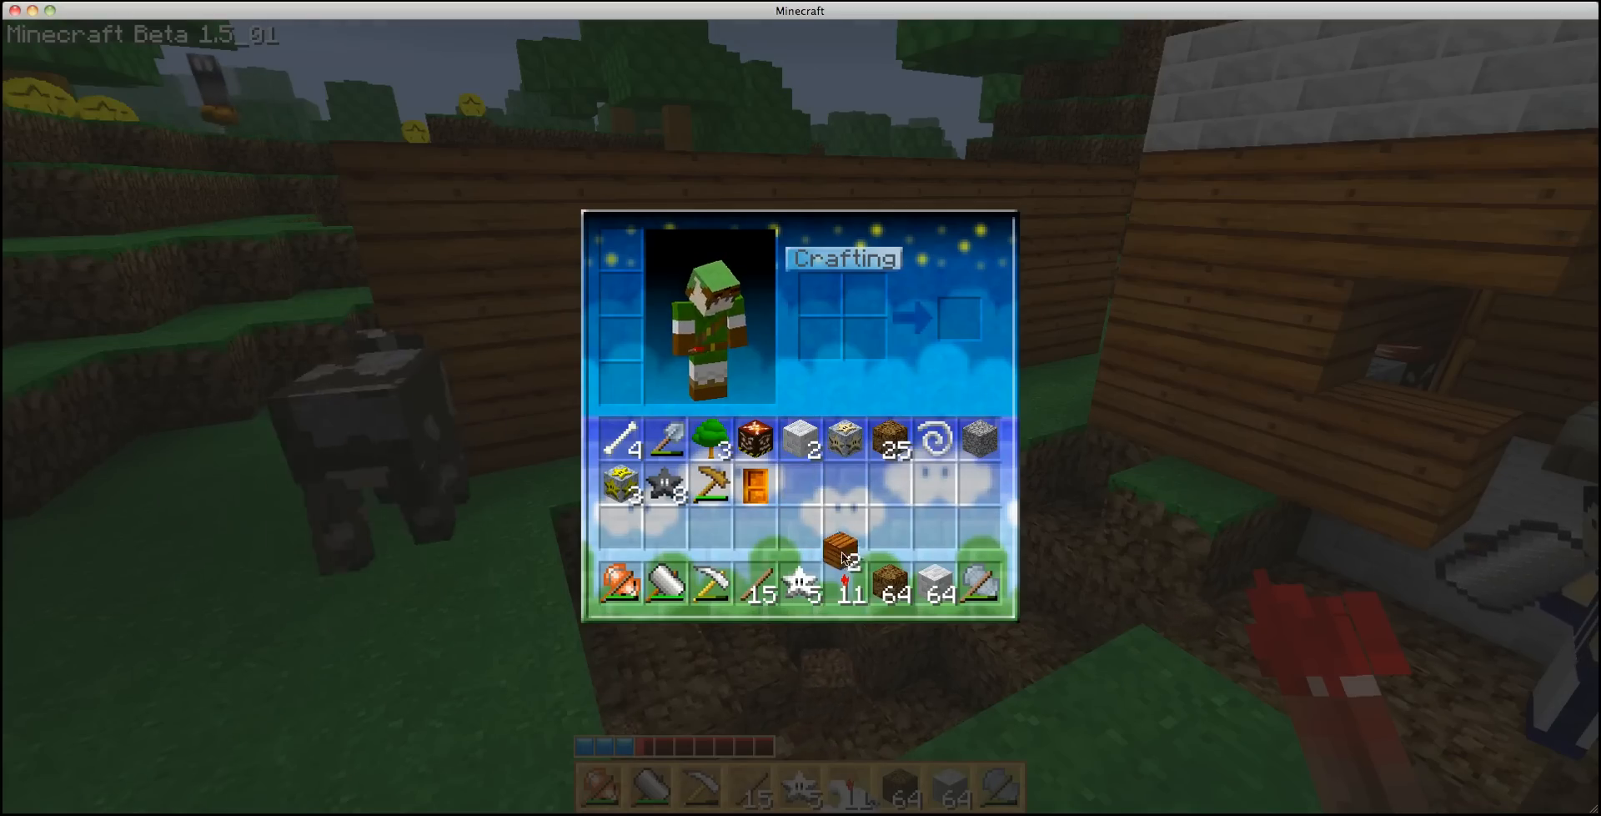
key(Escape)
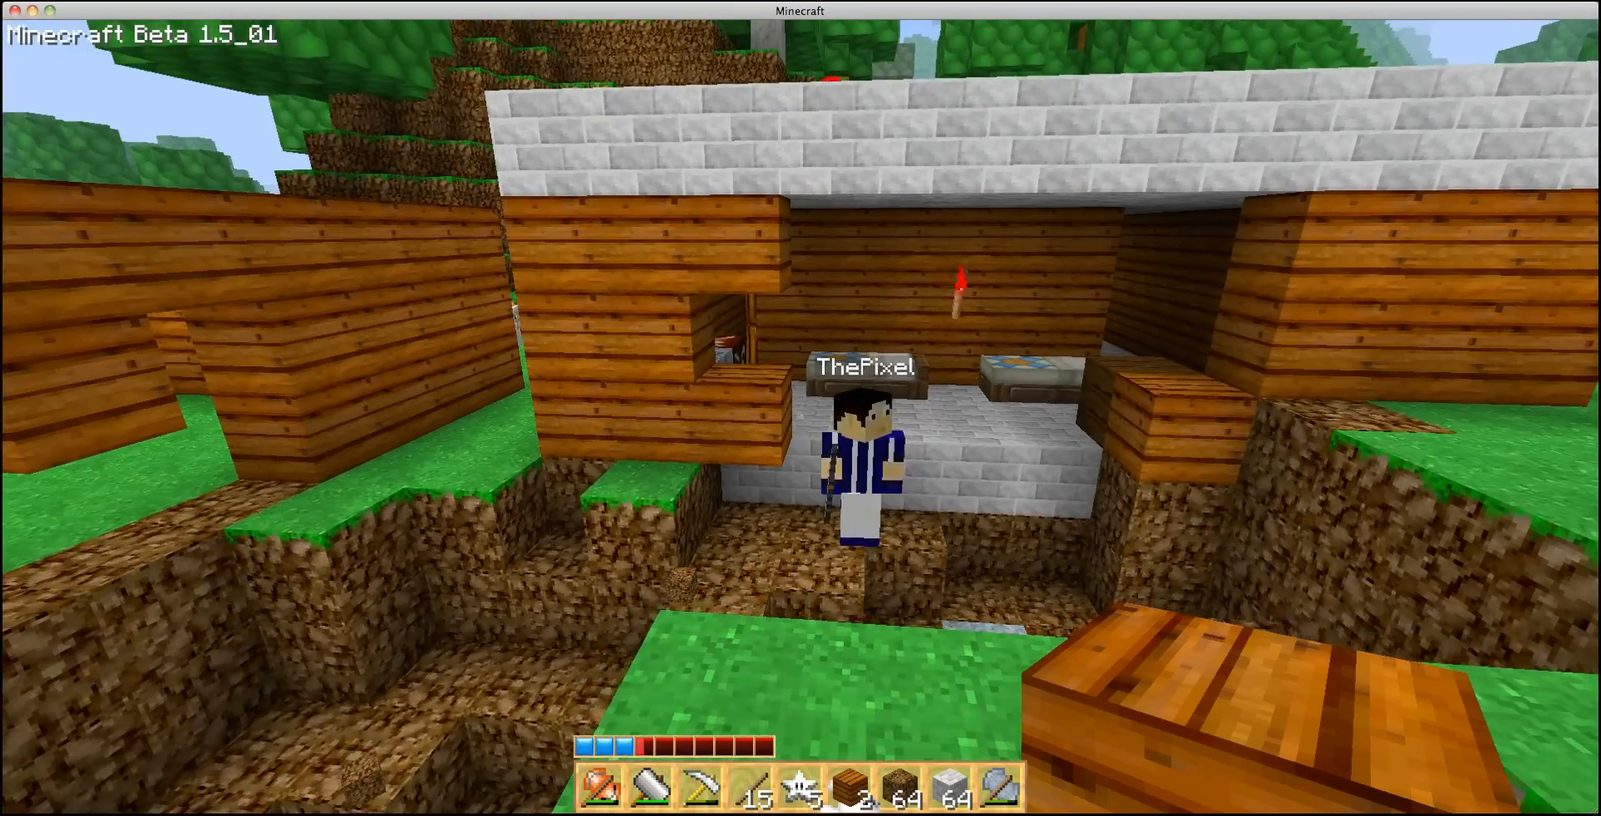
mouse_move(800, 409)
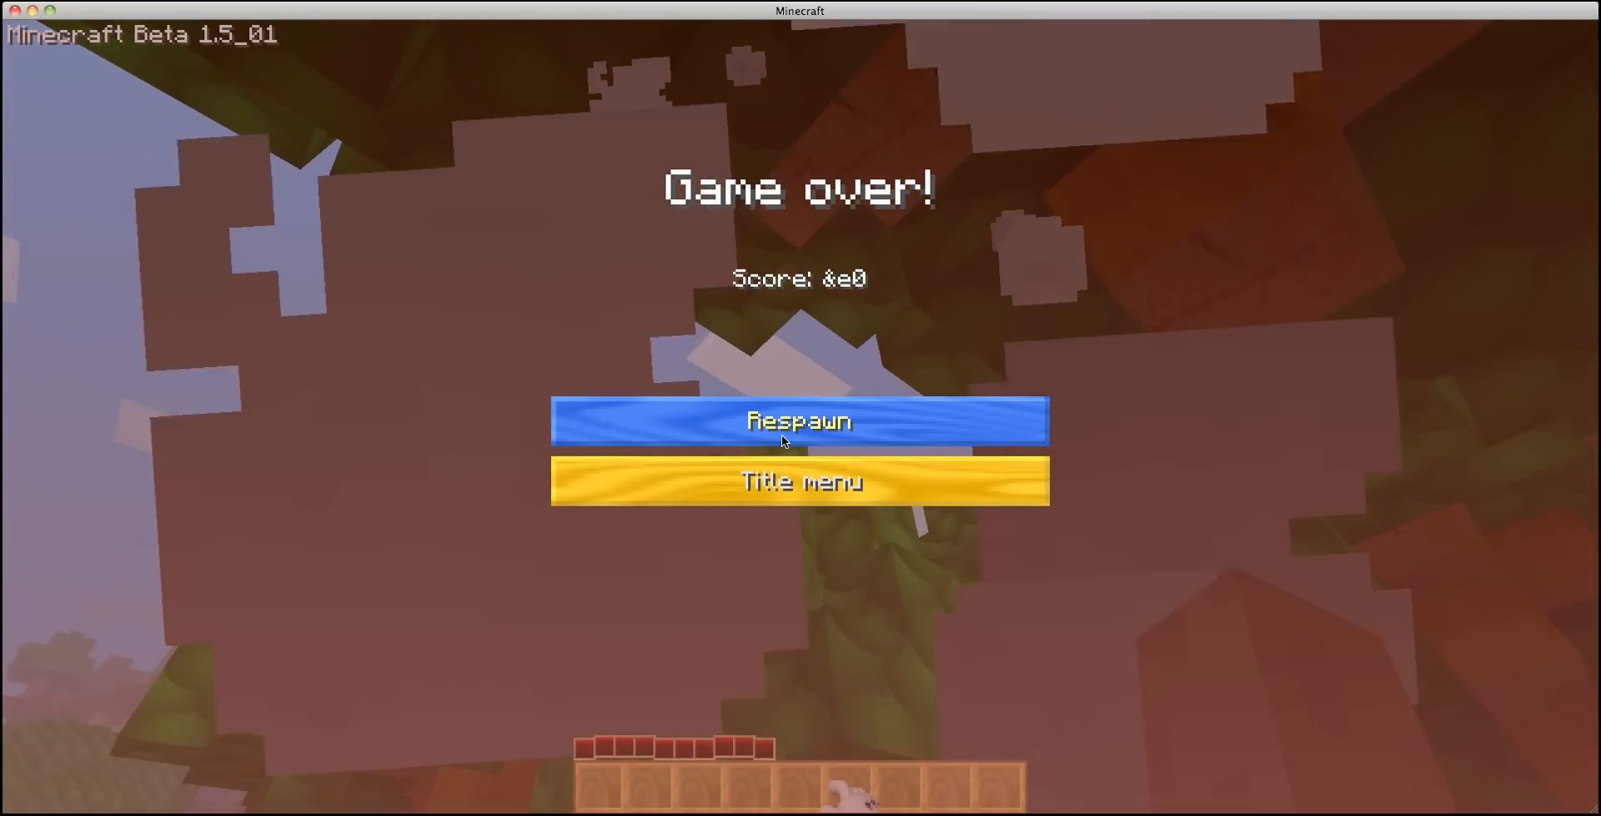
Respawn after death and walk up to a nearby tree trunk
click(799, 420)
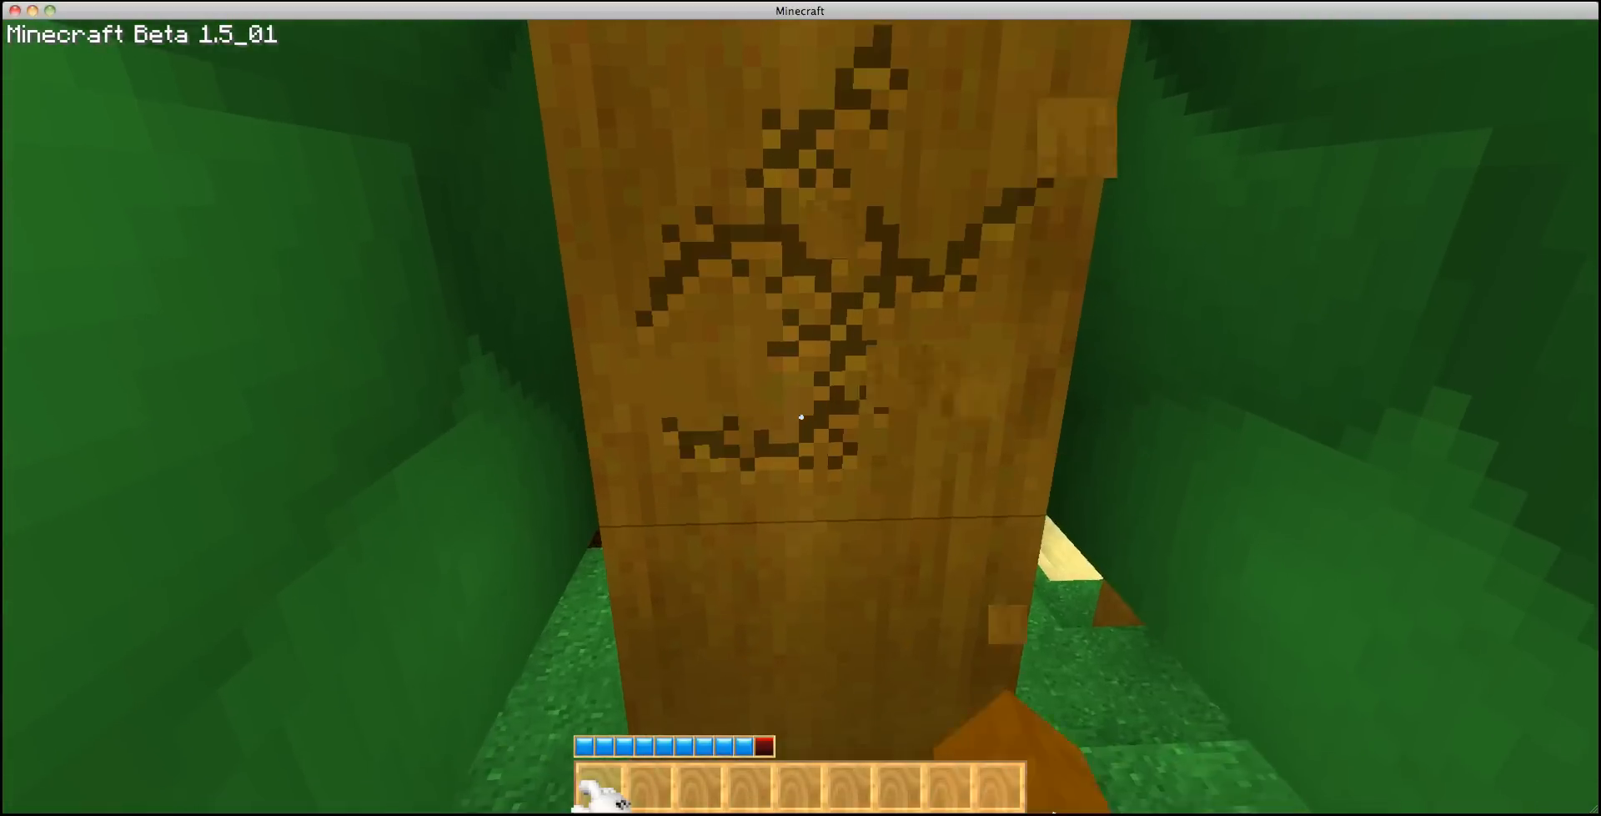
Chop five wood logs from the tree trunk, pausing and resuming once midway
click(801, 415)
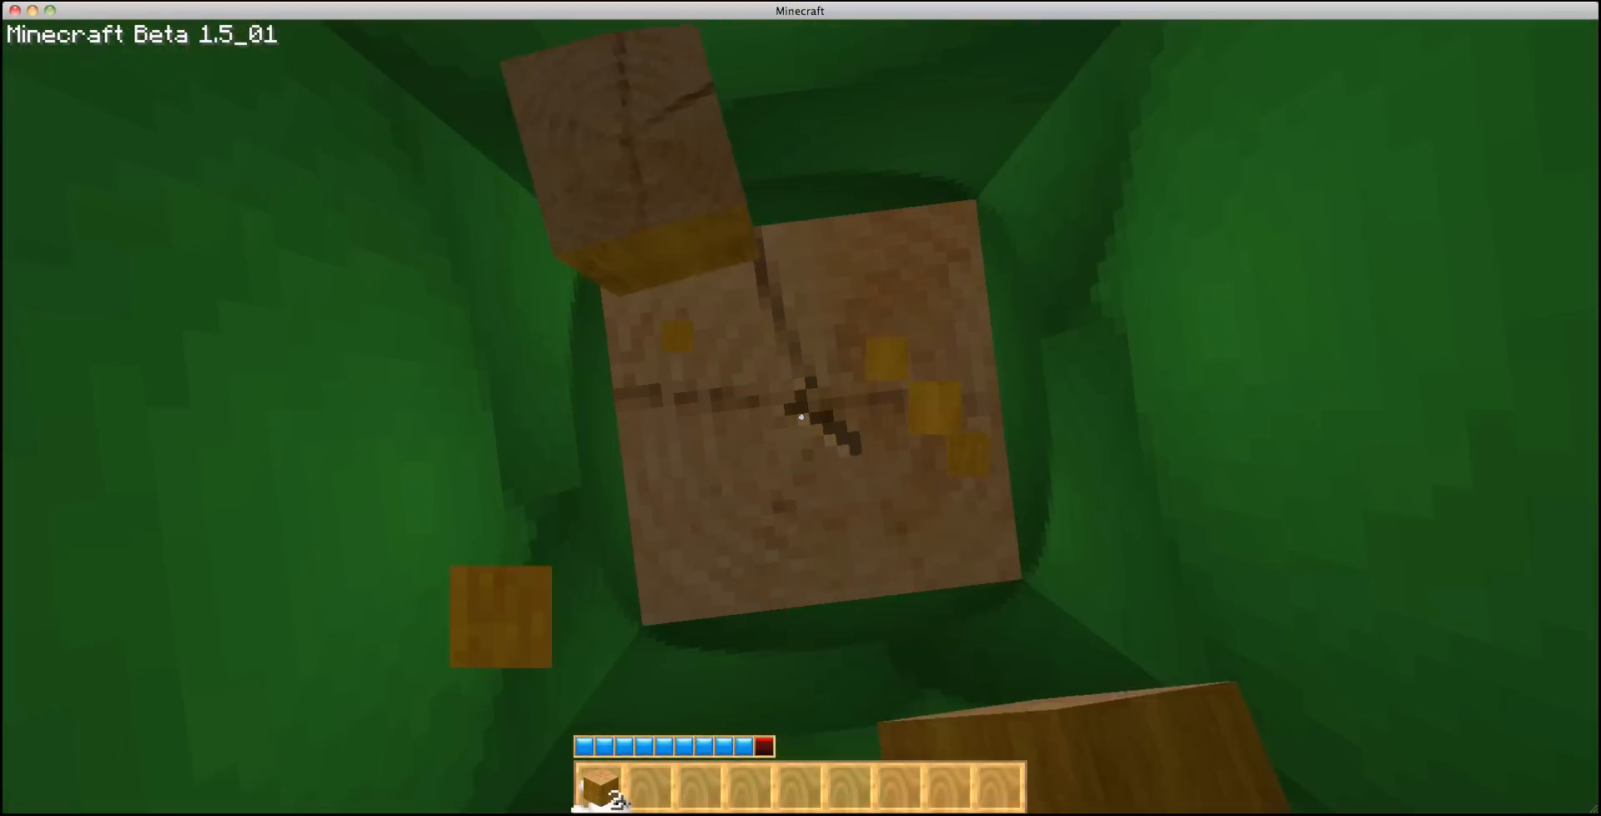
key(Escape)
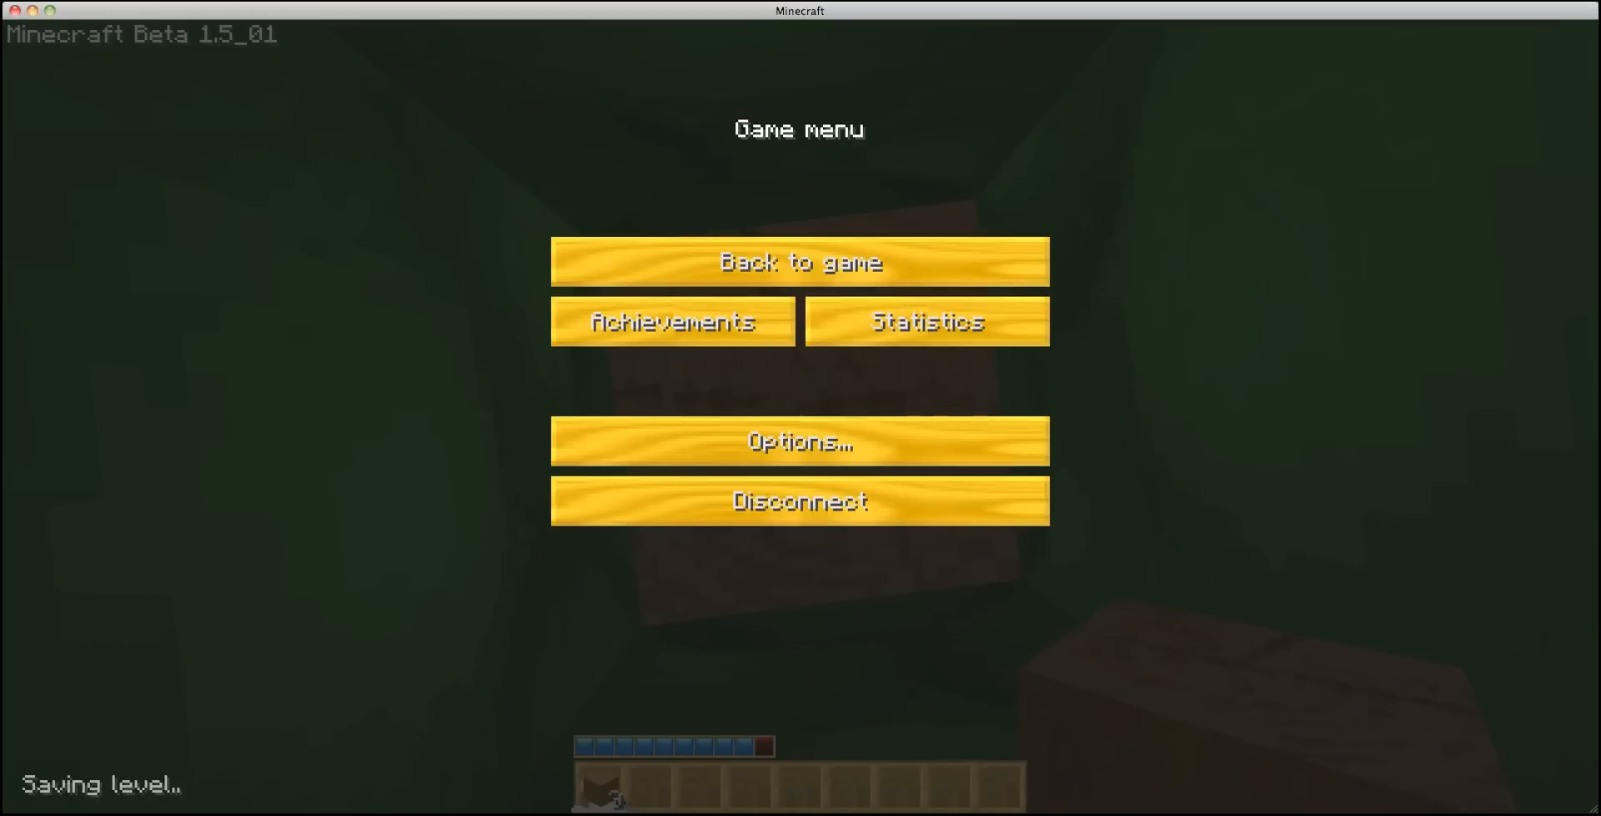
click(800, 261)
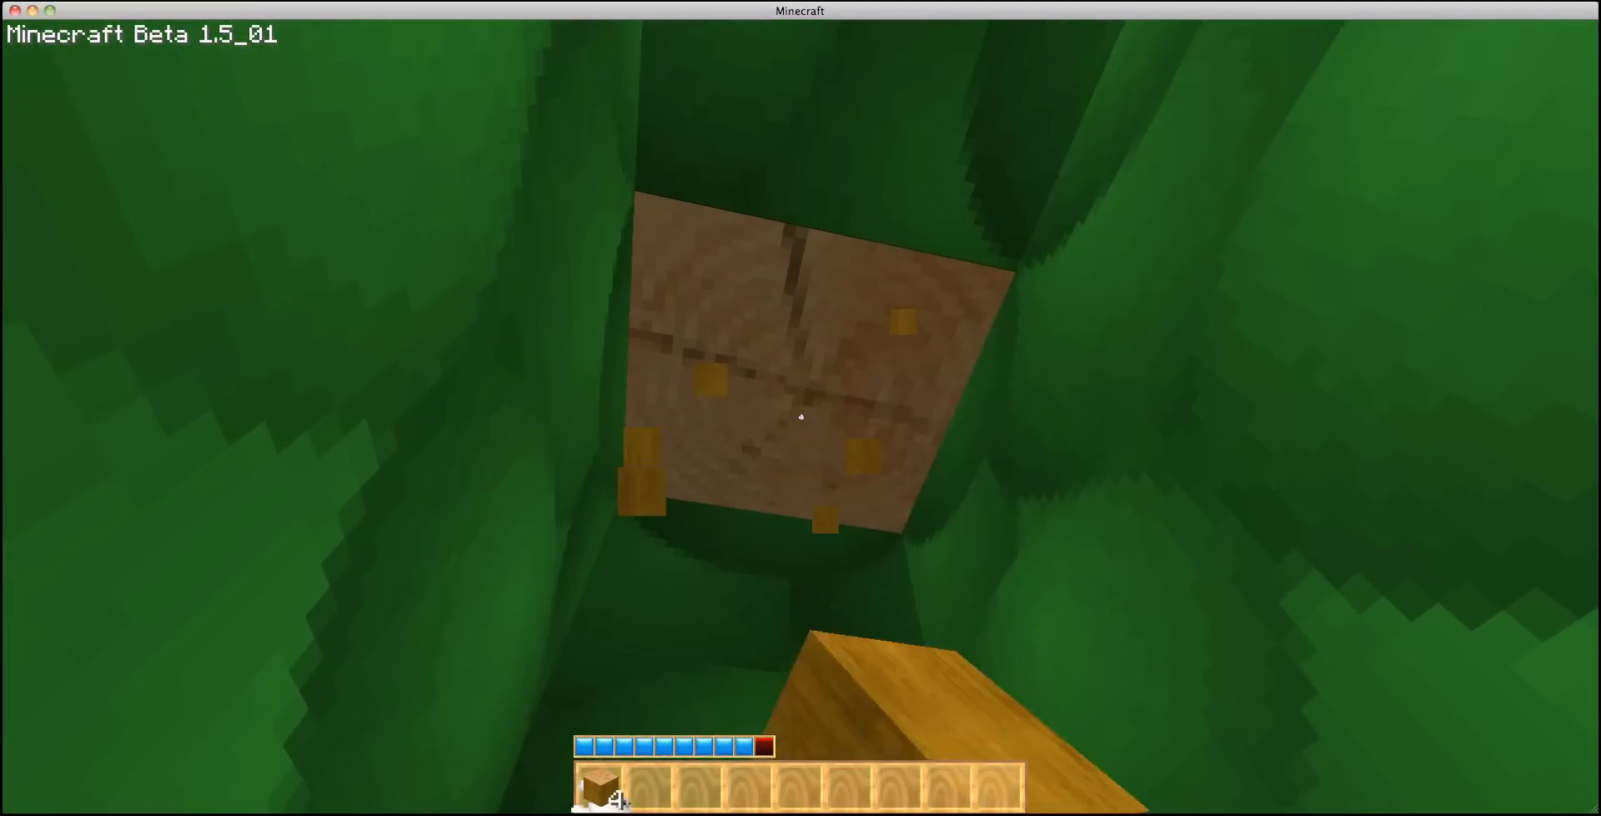
click(801, 416)
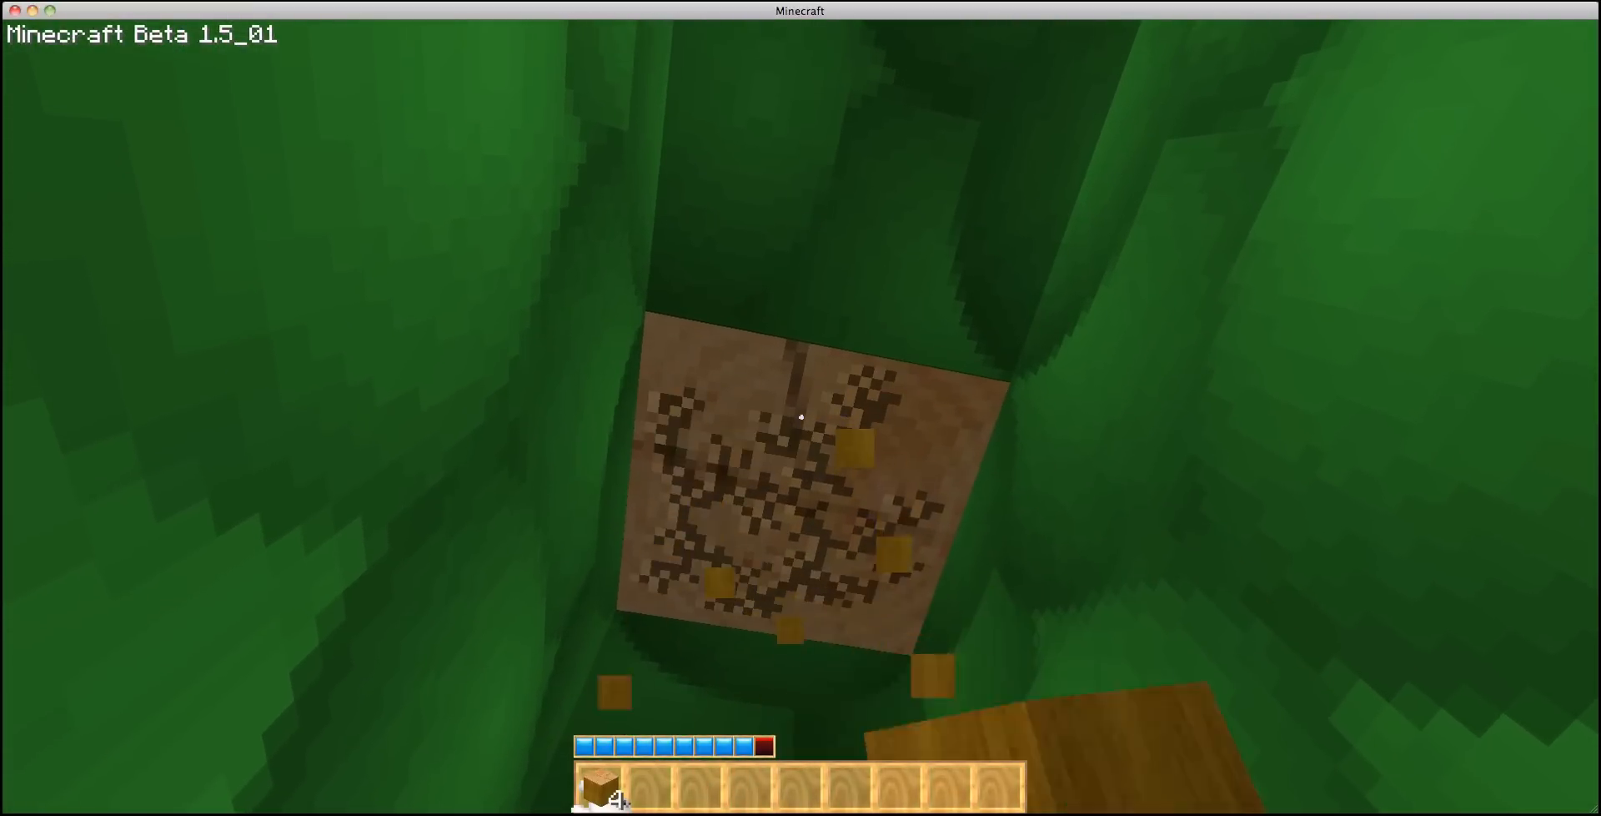
click(800, 416)
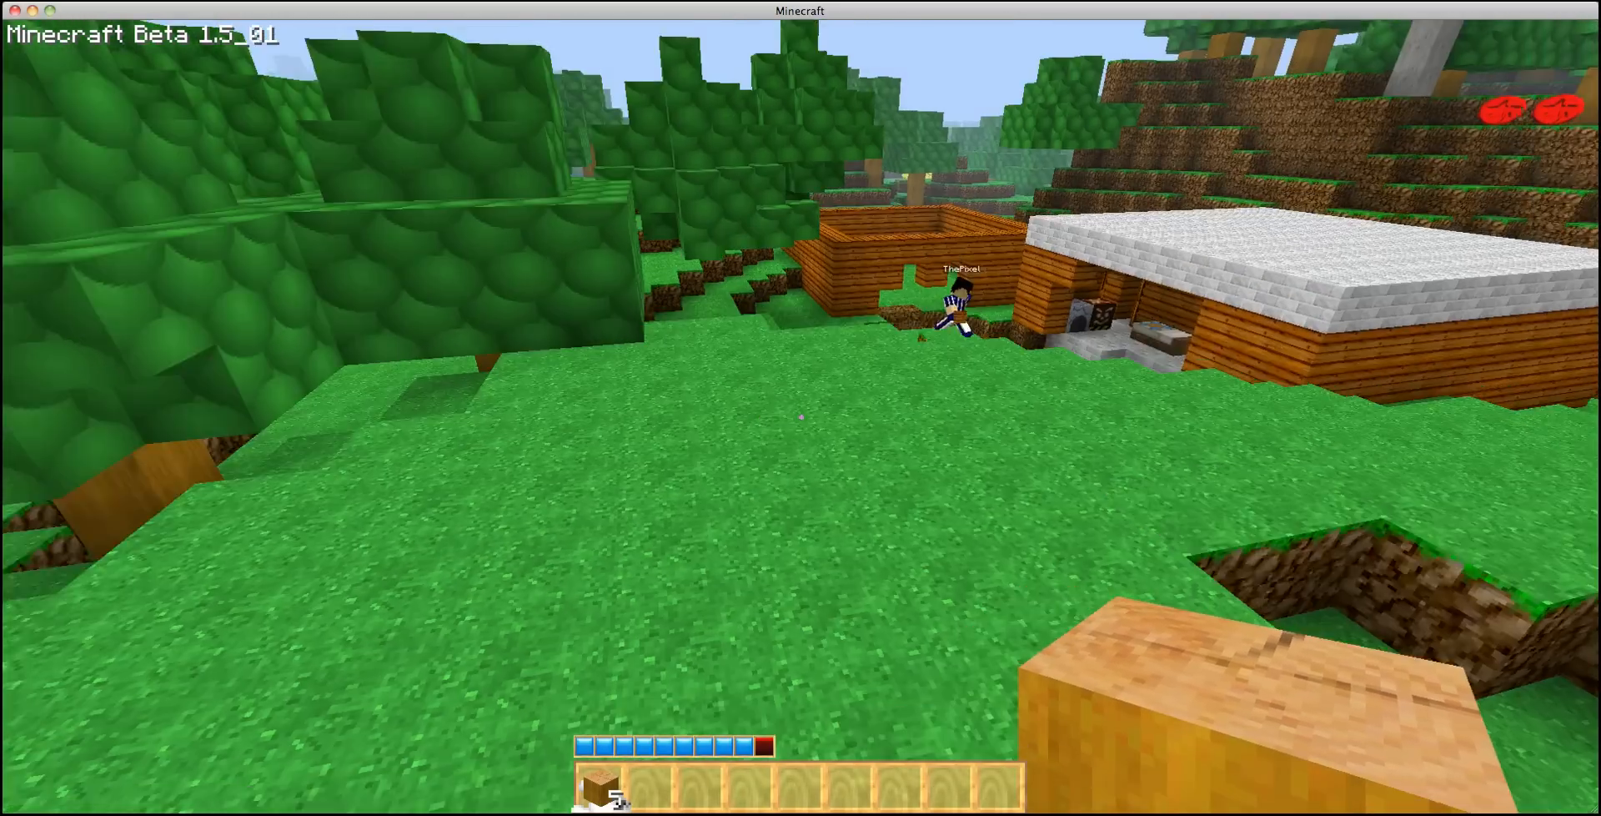
Head back to the house and recover the dropped wood, cobblestone, dirt and saplings
key(e)
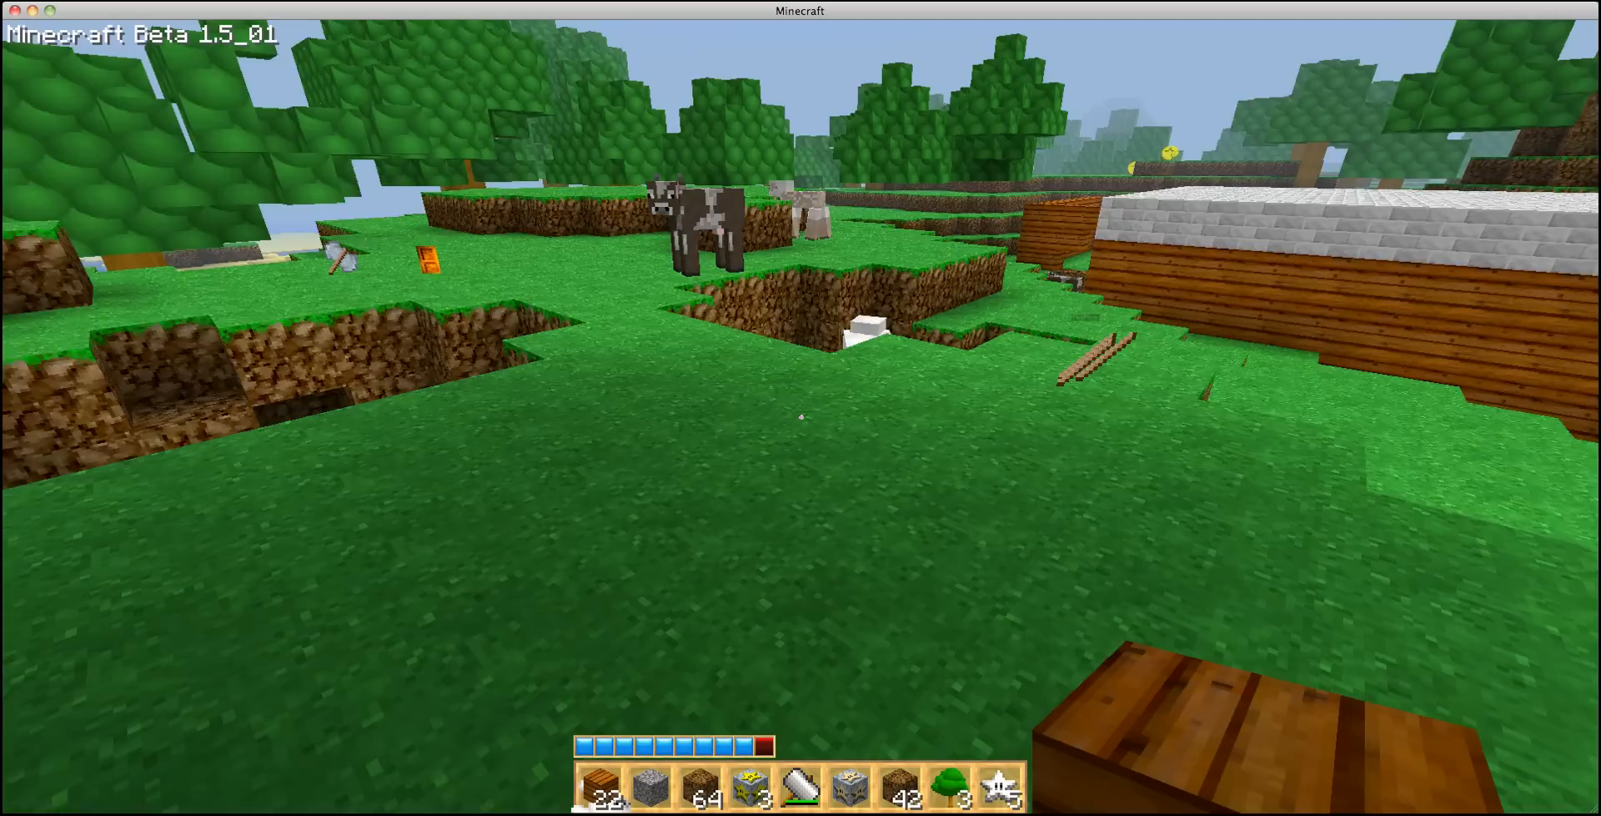
mouse_move(801, 409)
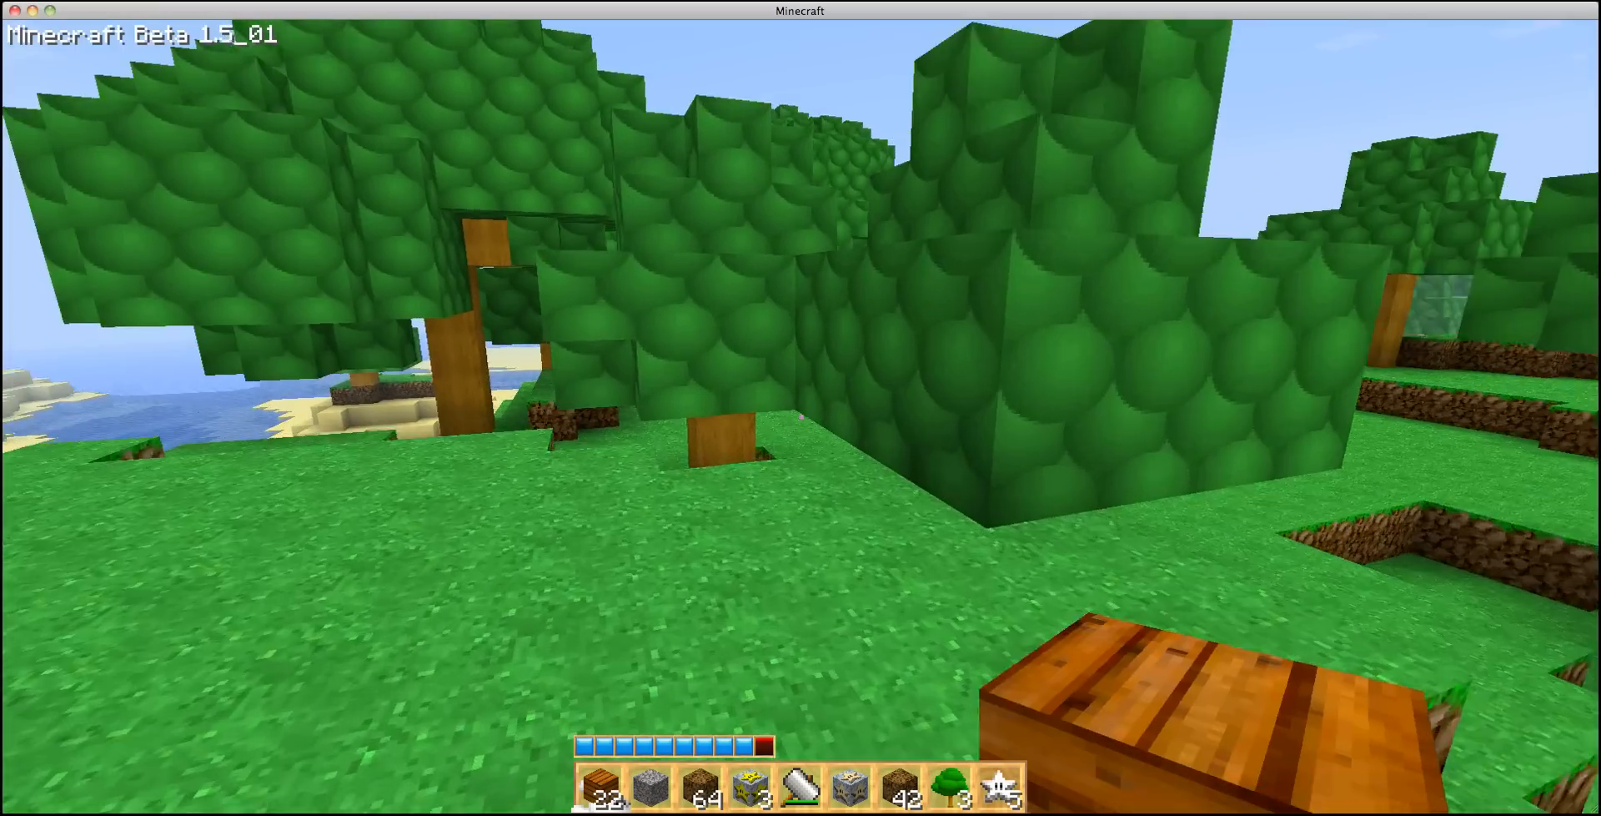
mouse_move(801, 416)
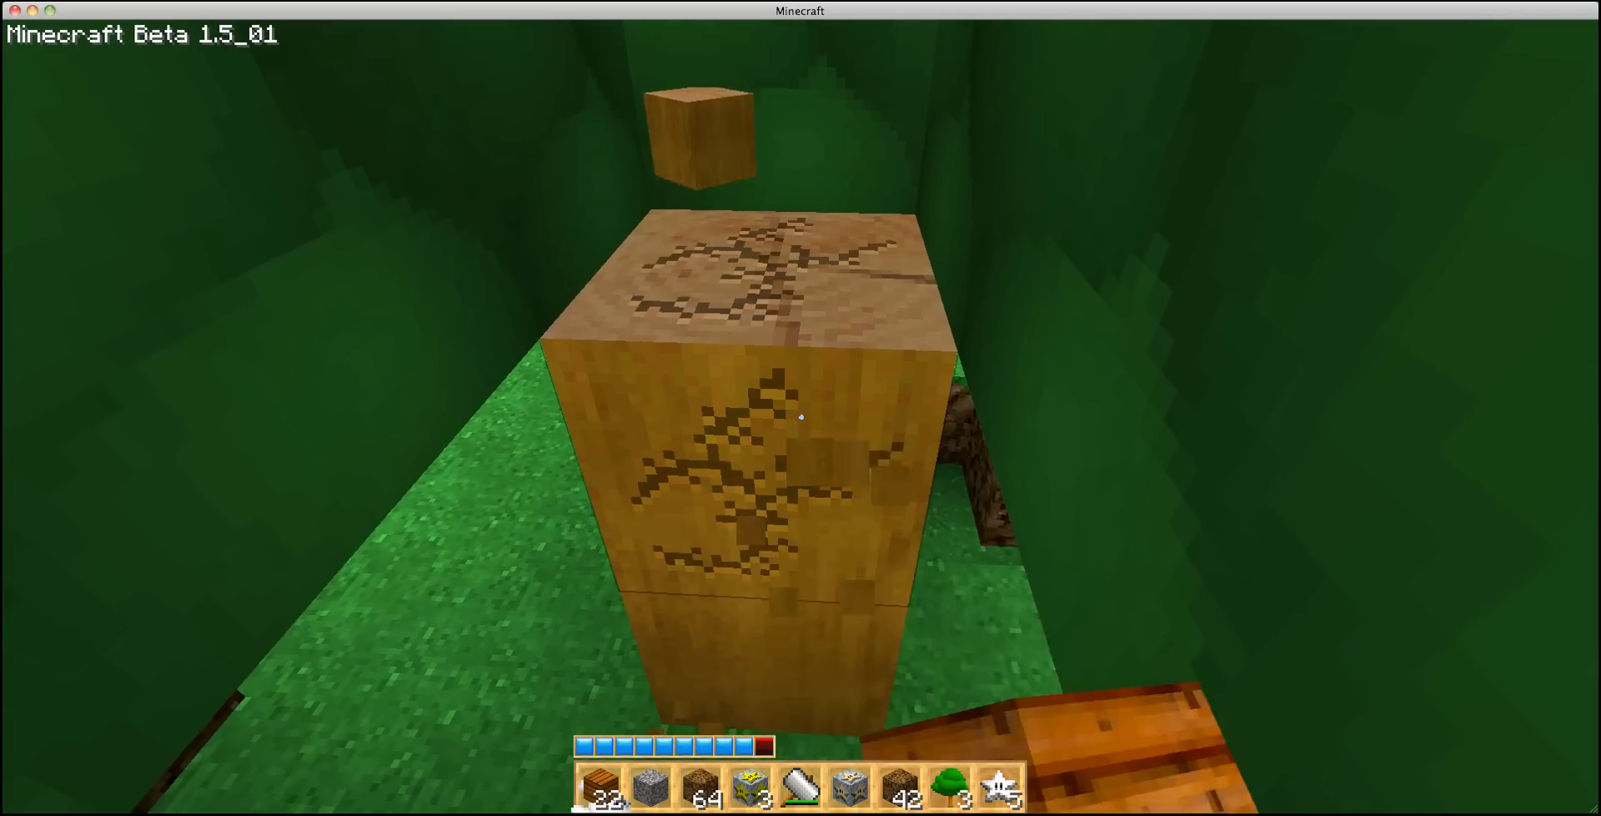
Crack another tree trunk block and return to face the log house
click(801, 416)
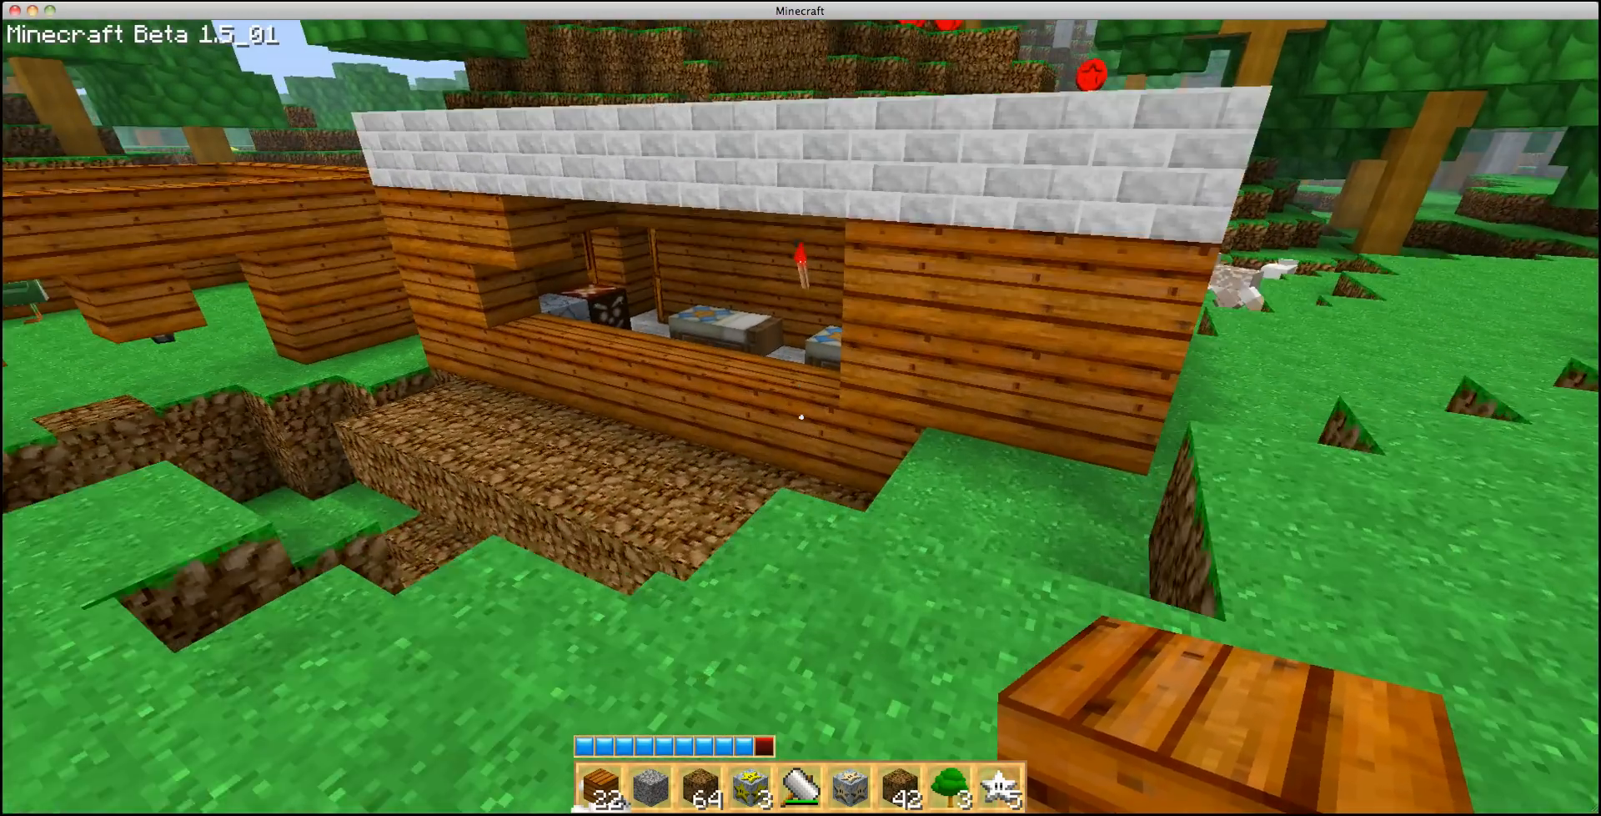
mouse_move(801, 416)
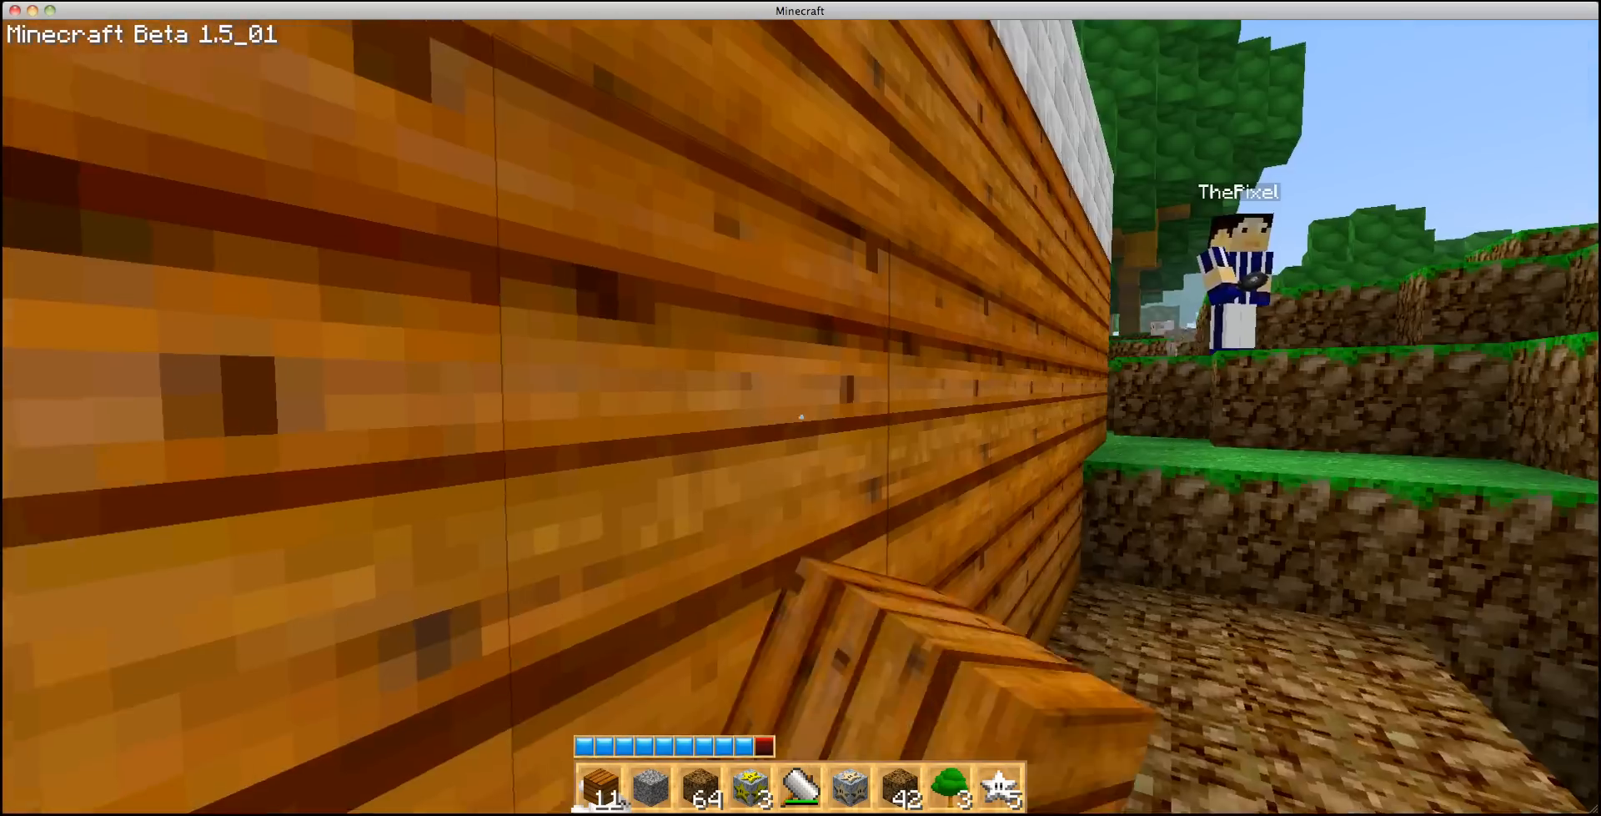
mouse_move(800, 409)
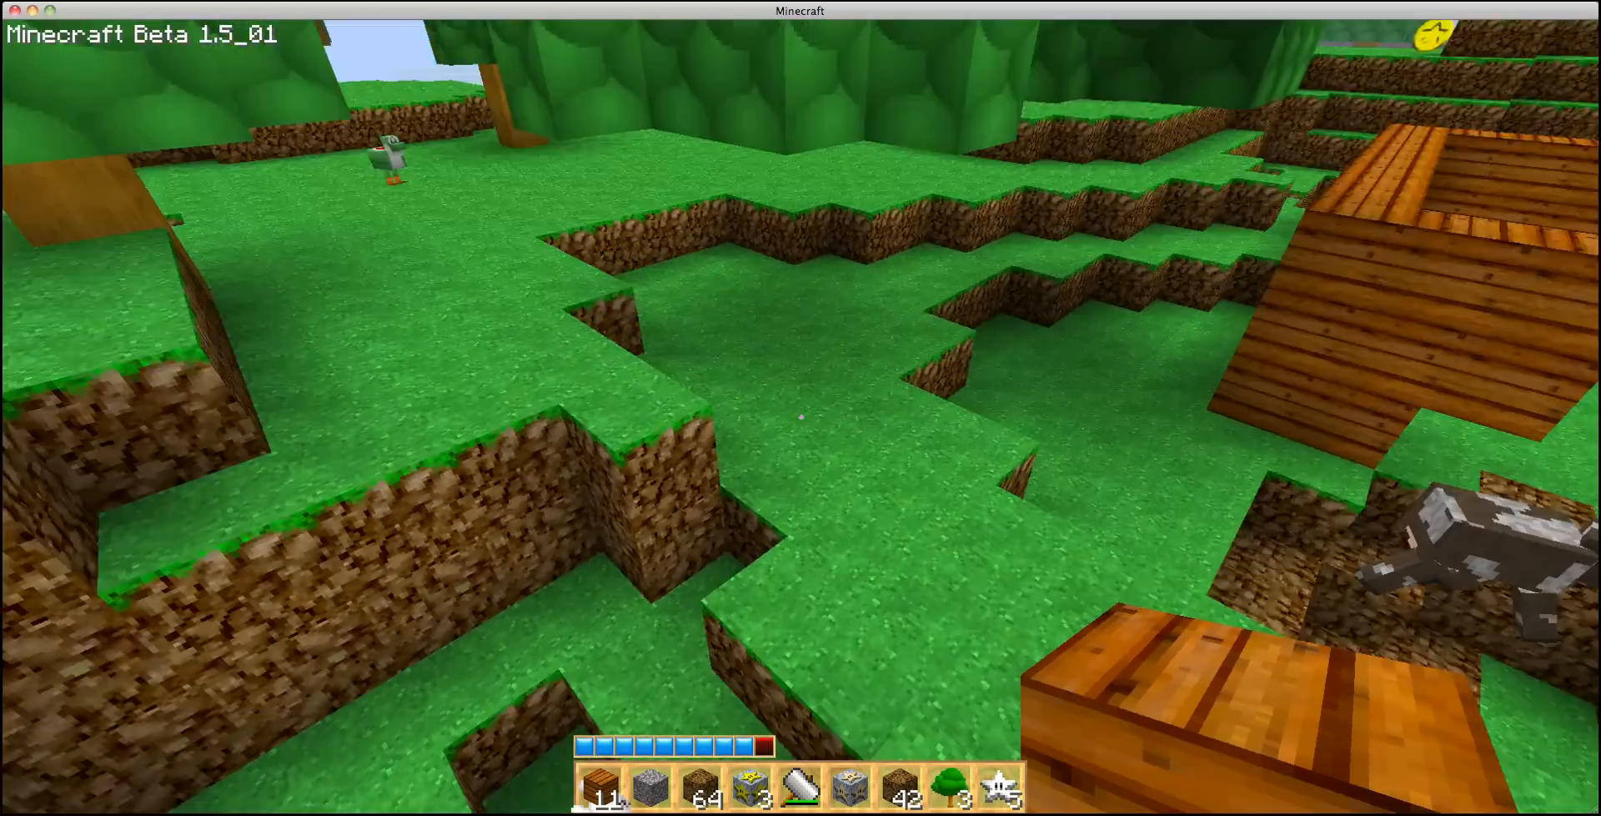
mouse_move(801, 408)
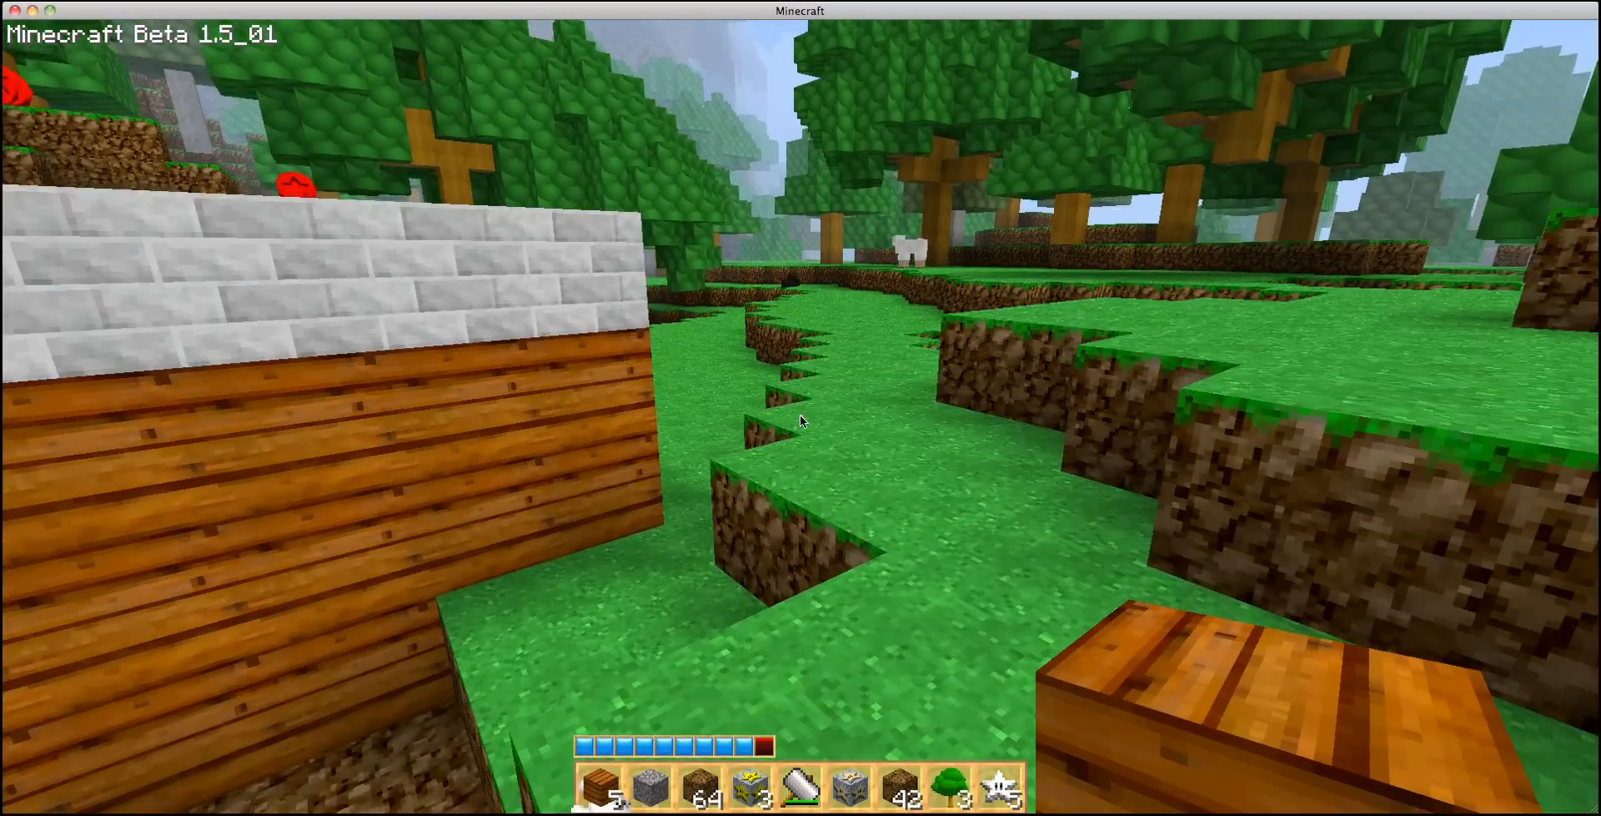
Bring up the crafting grid with the remaining five logs loaded for planks
key(e)
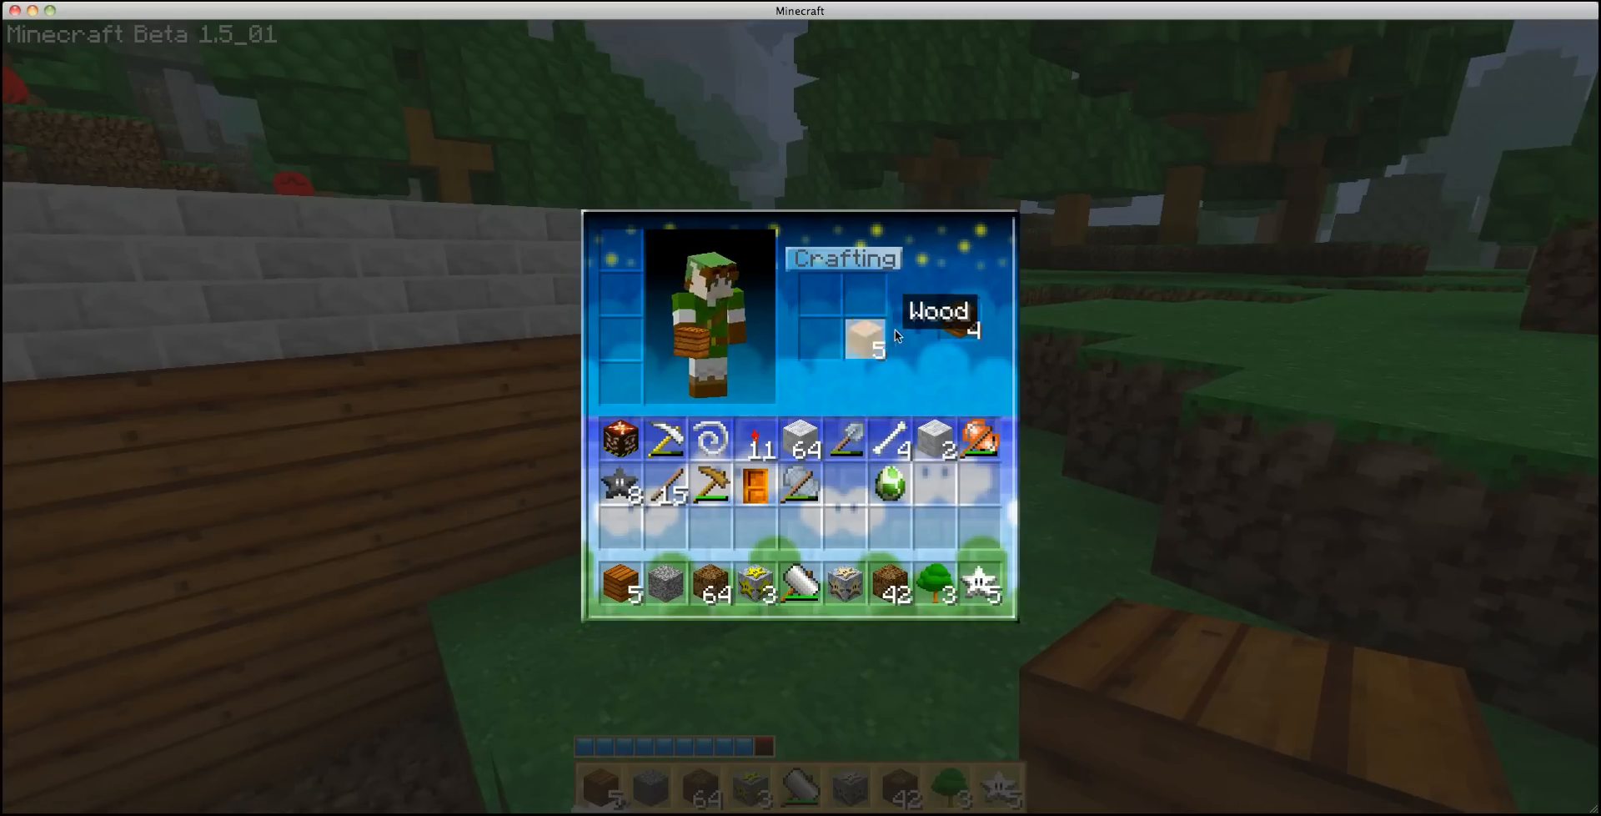
Collect the crafted wooden planks, bringing the hotbar stack to 27
click(863, 337)
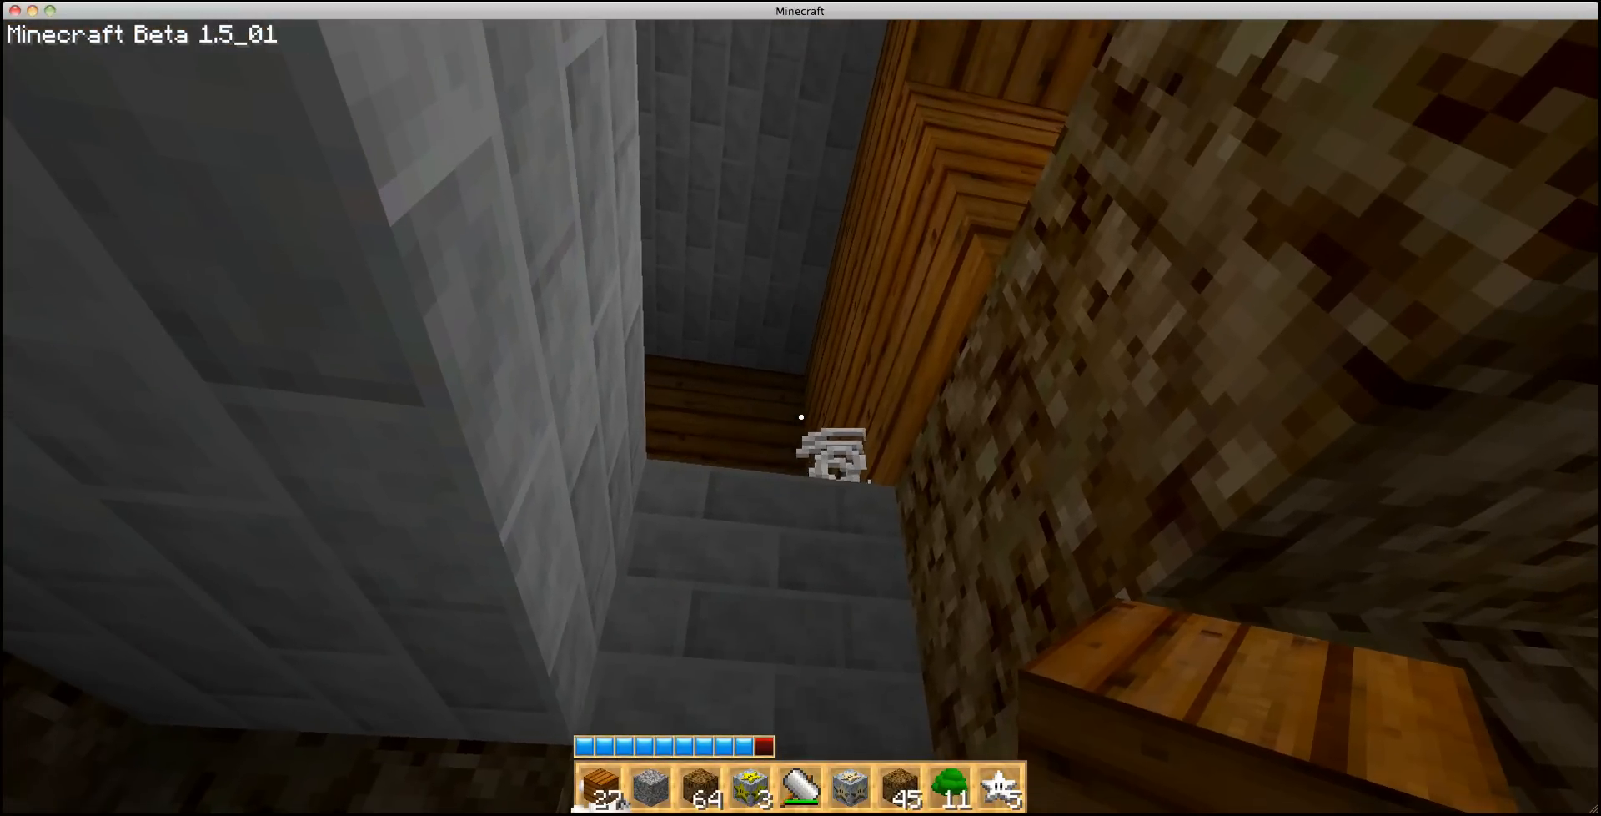
Descend the stone-and-plank staircase shaft toward the dropped item on the step
key(e)
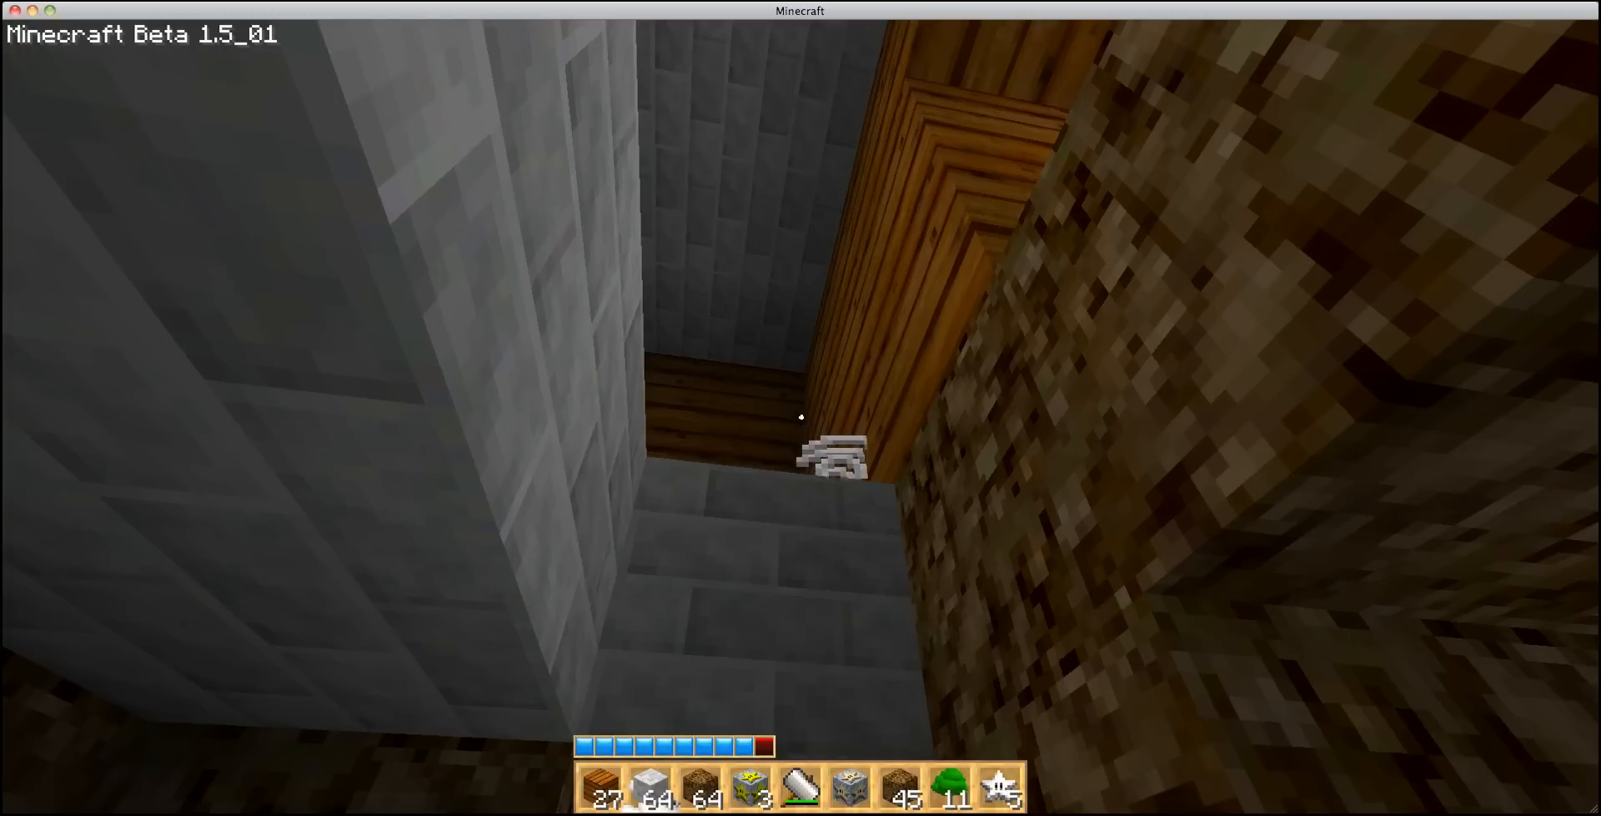
mouse_move(801, 415)
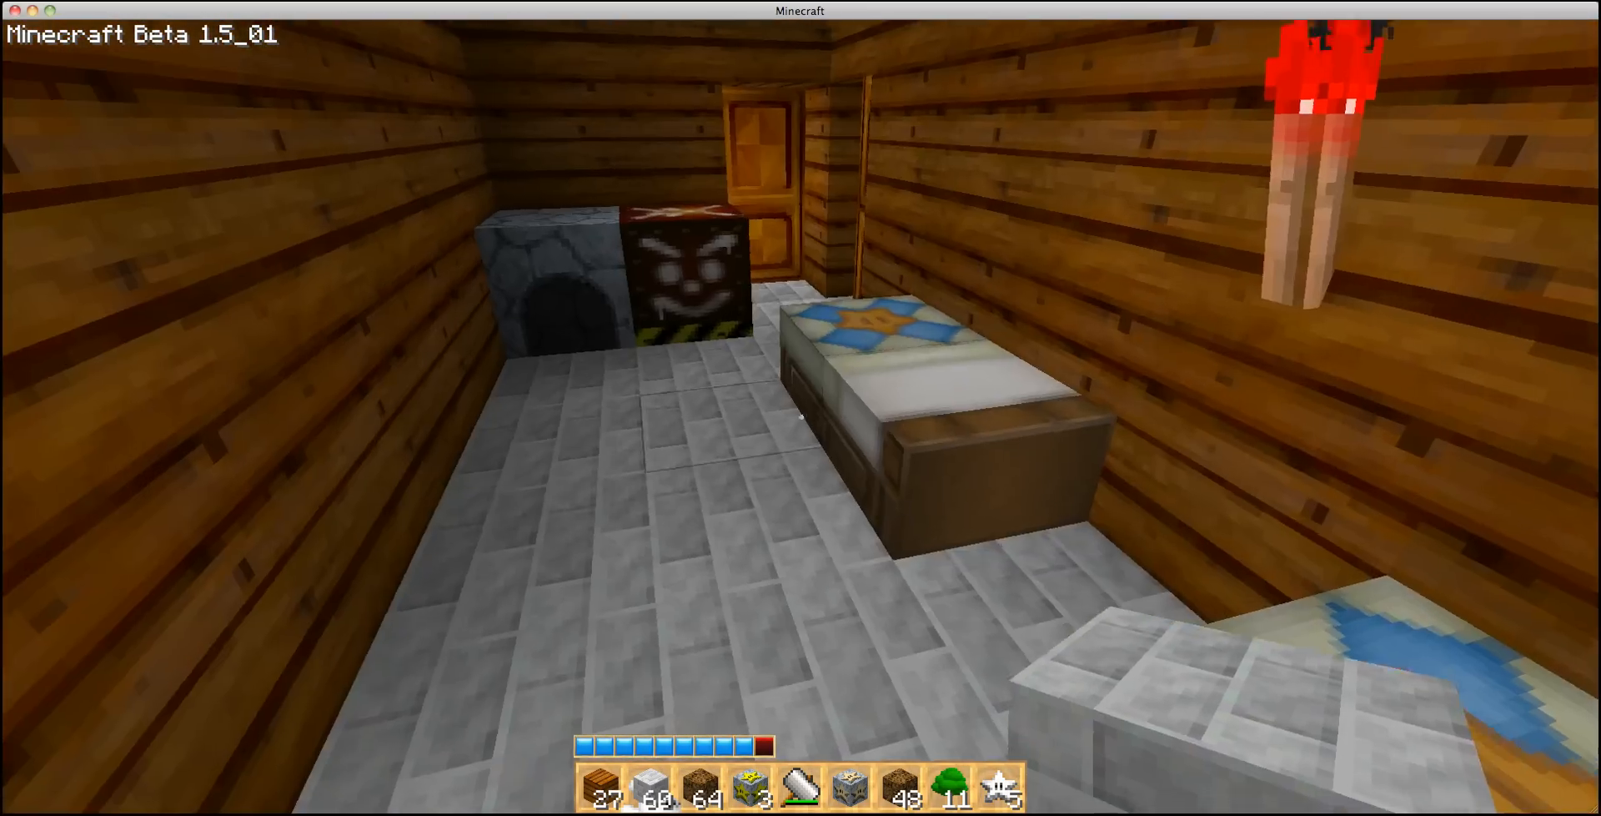
Use the crafting table with planks loaded, then close it inside the home
key(e)
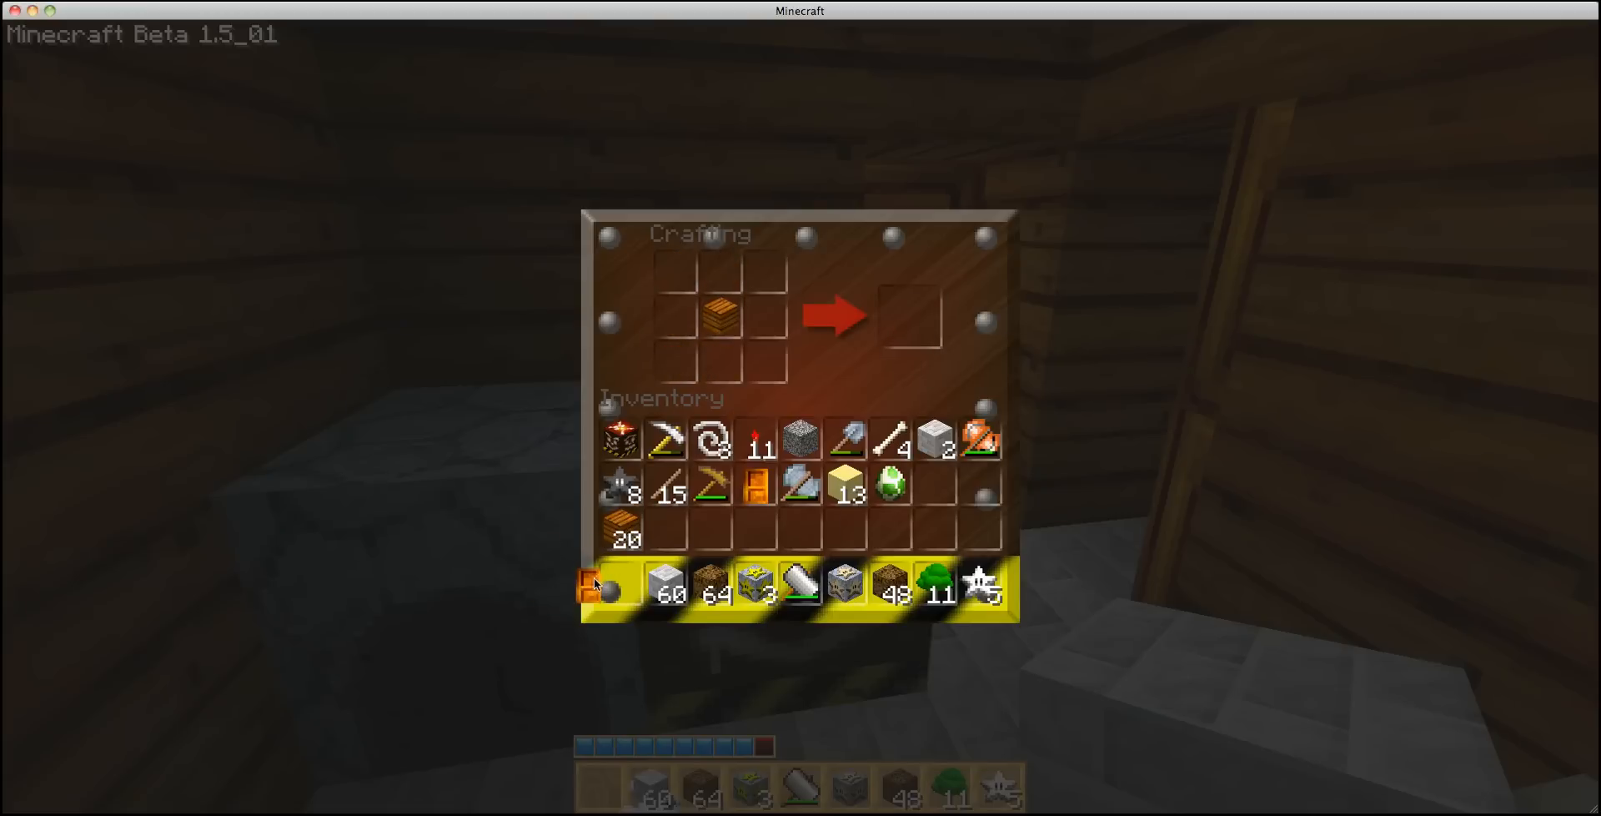
key(Escape)
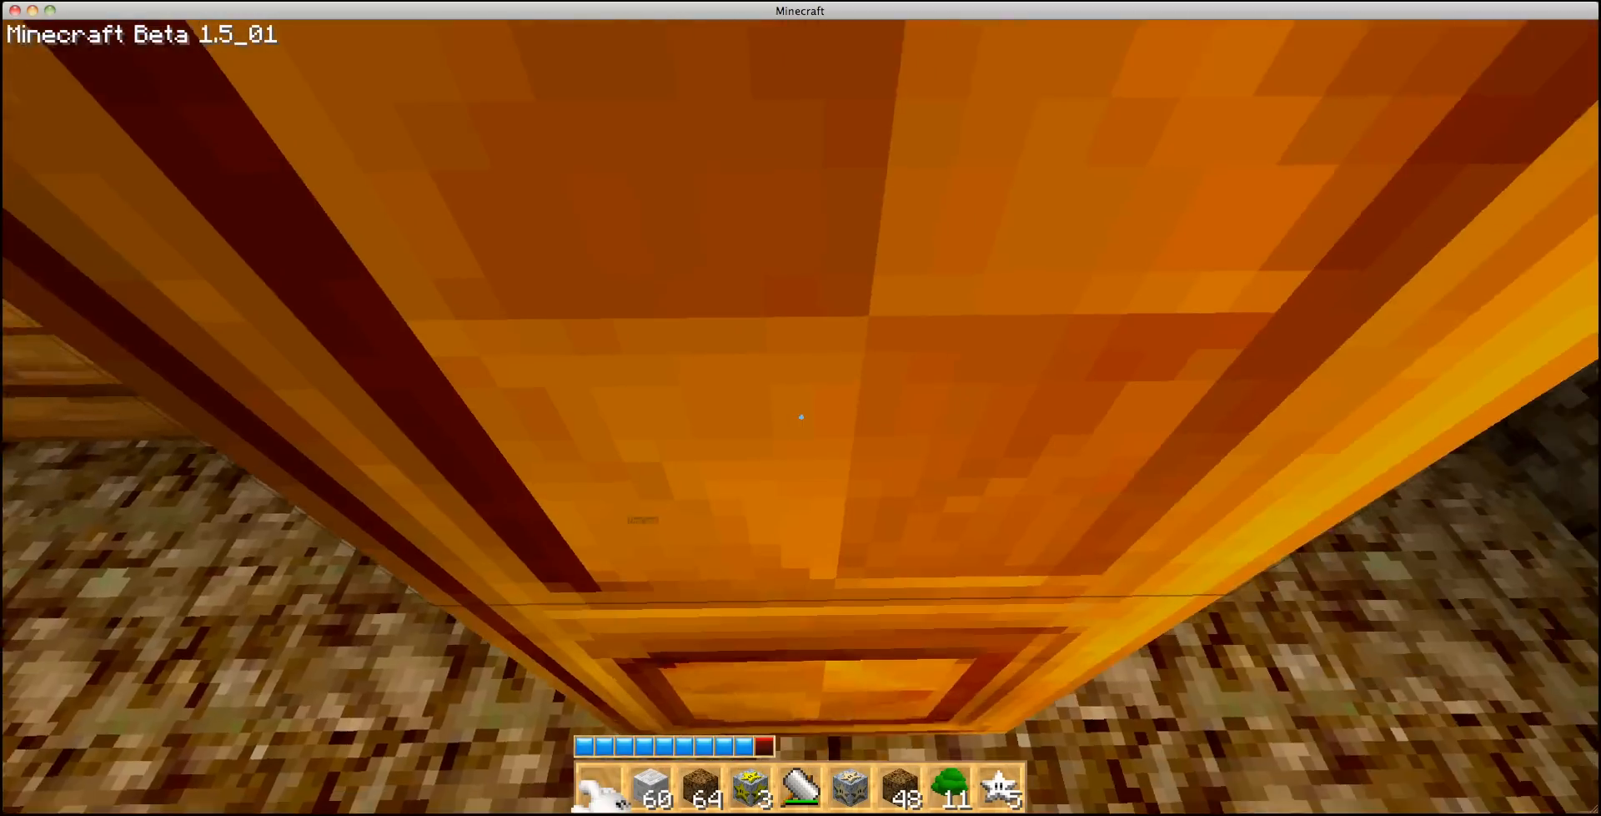
mouse_move(801, 408)
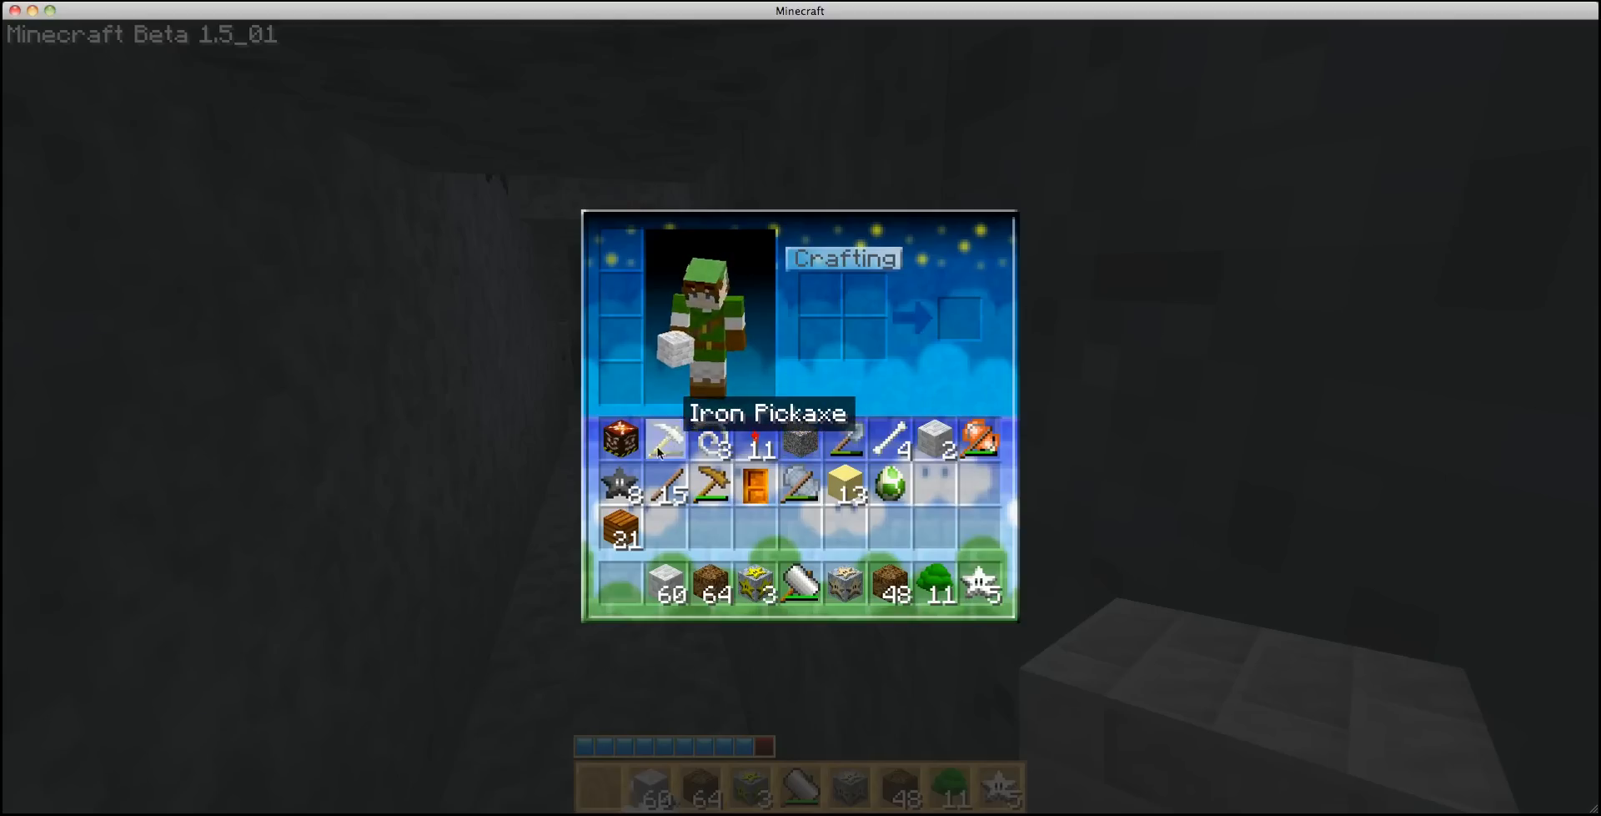
Equip the iron pickaxe in hand and stand in the torch-lit mining tunnel
key(Escape)
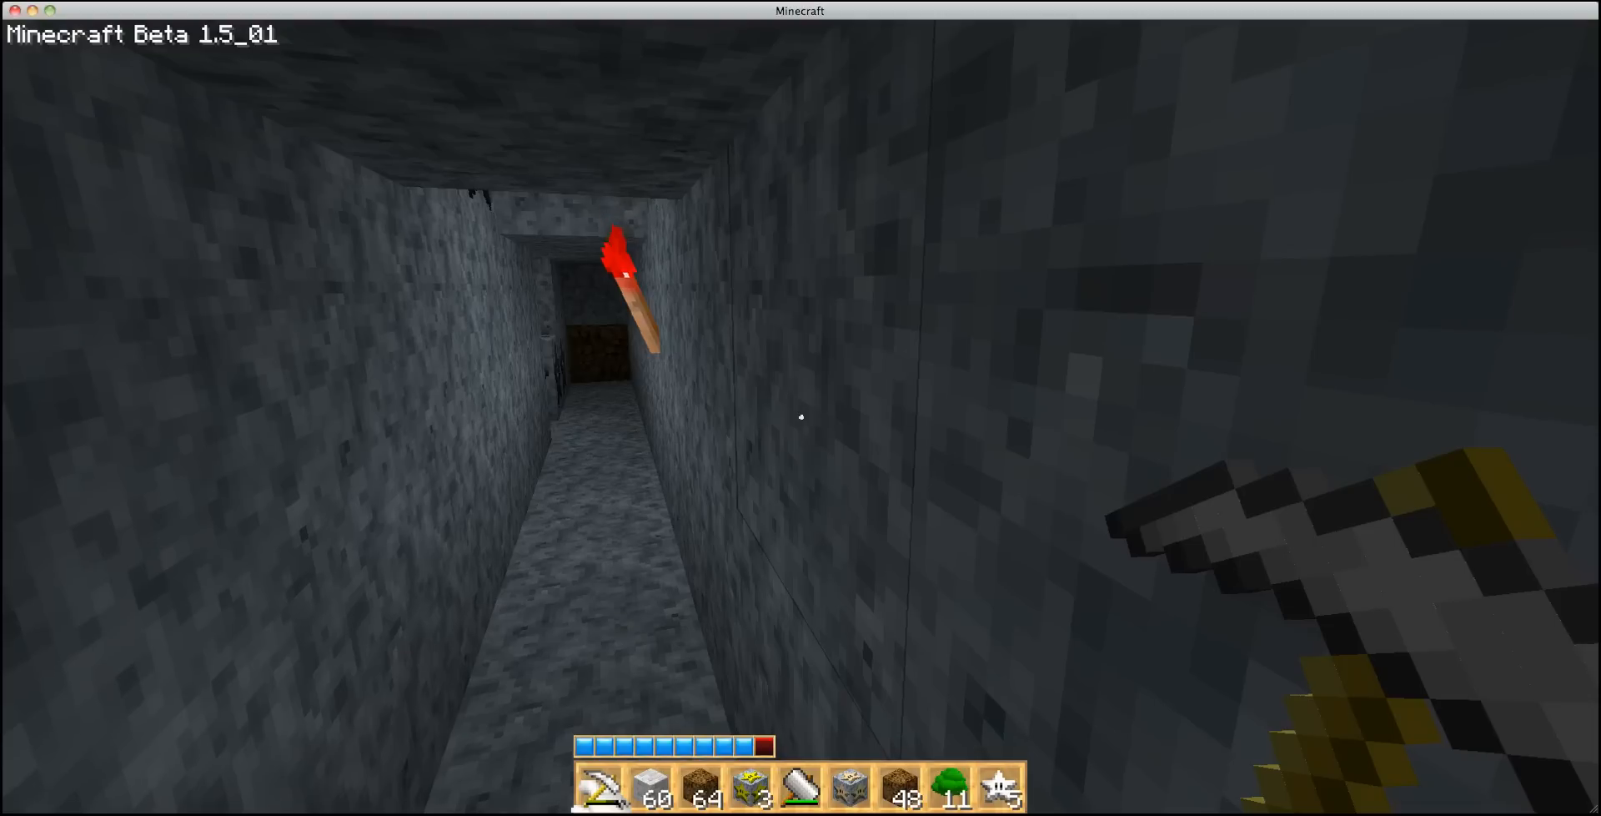
Toggle the debug screen, mine the stone shaft until the stack hits 64, then bring up the inventory
key(F3)
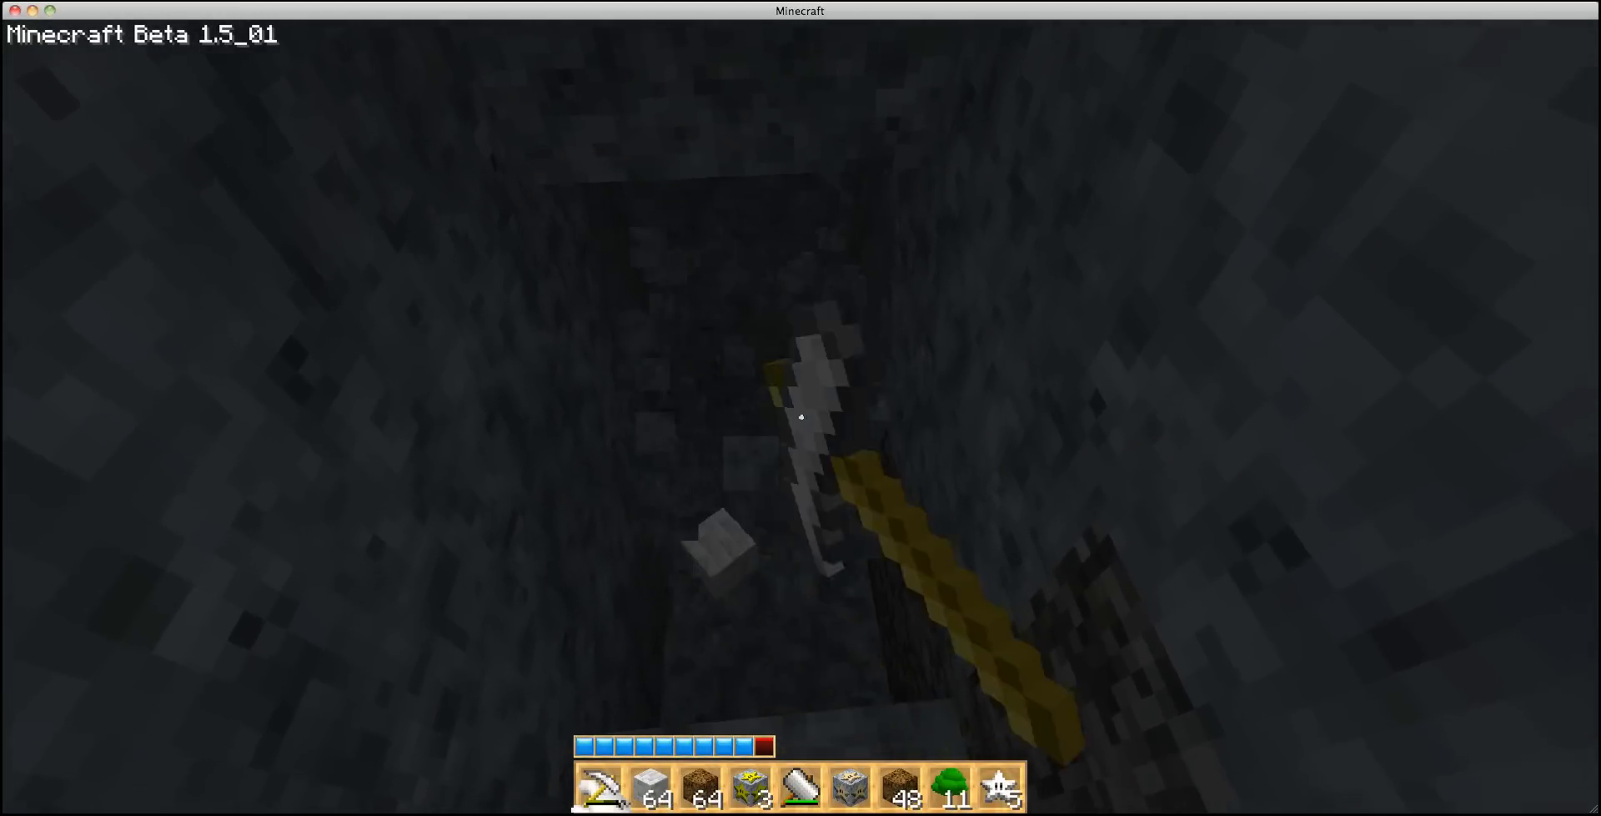
mouse_move(800, 416)
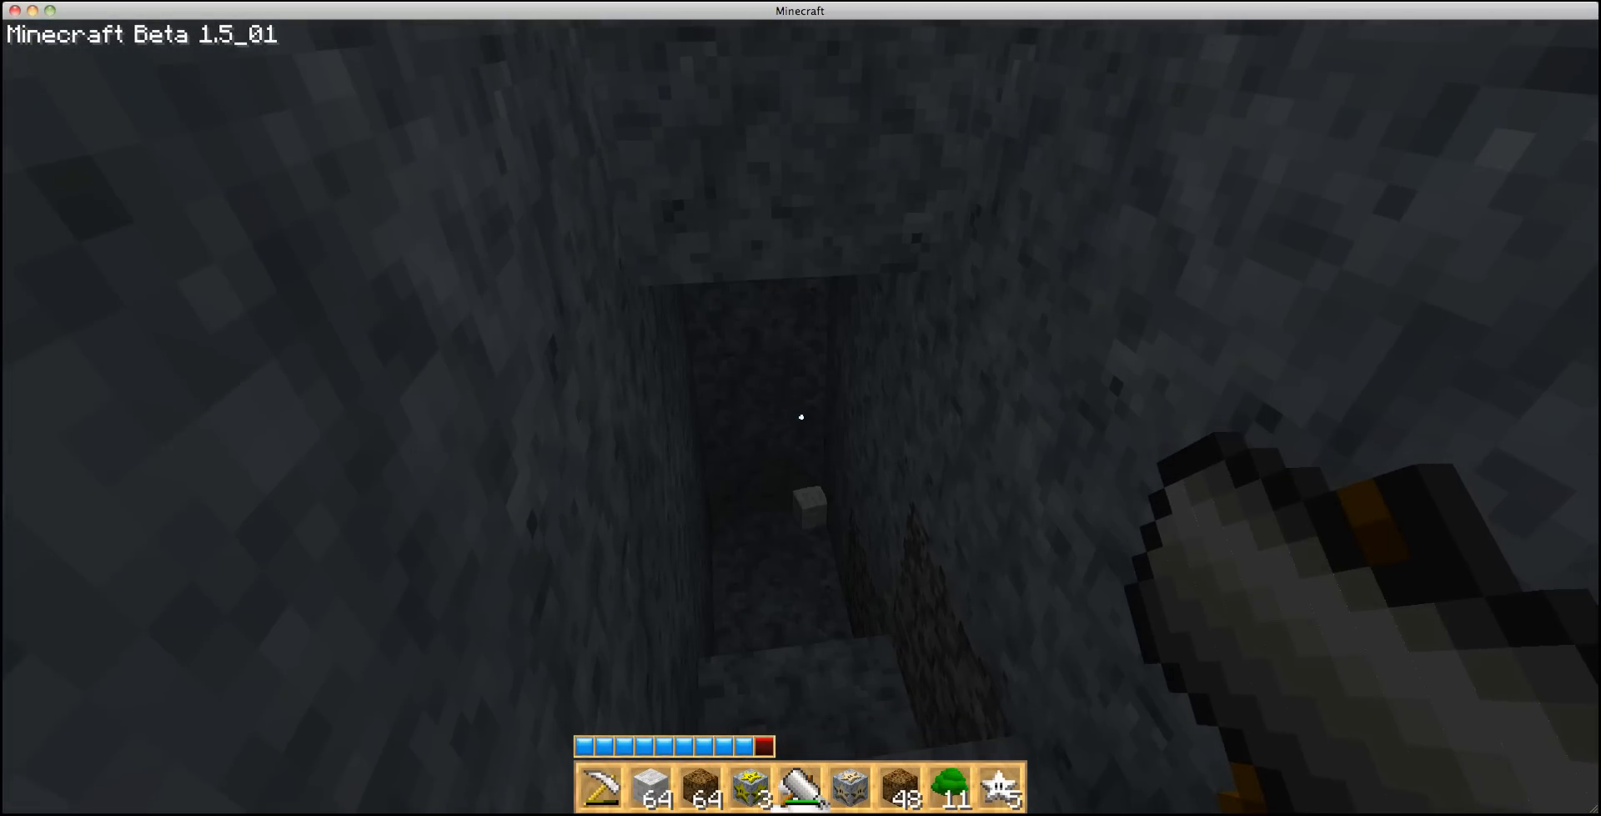
key(e)
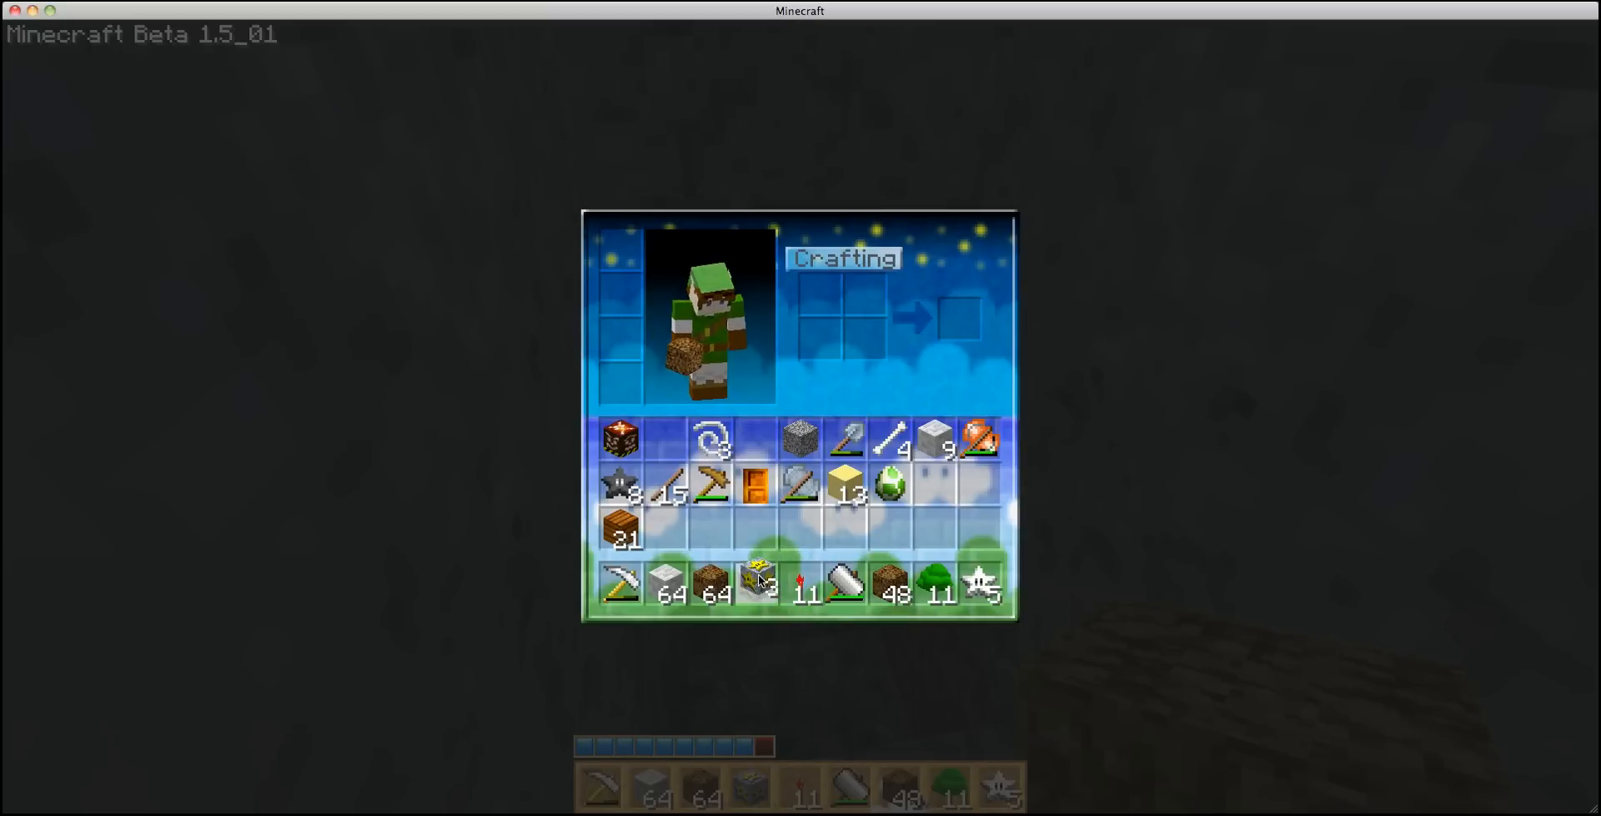
Close the inventory with 10 torches now in the hotbar
key(e)
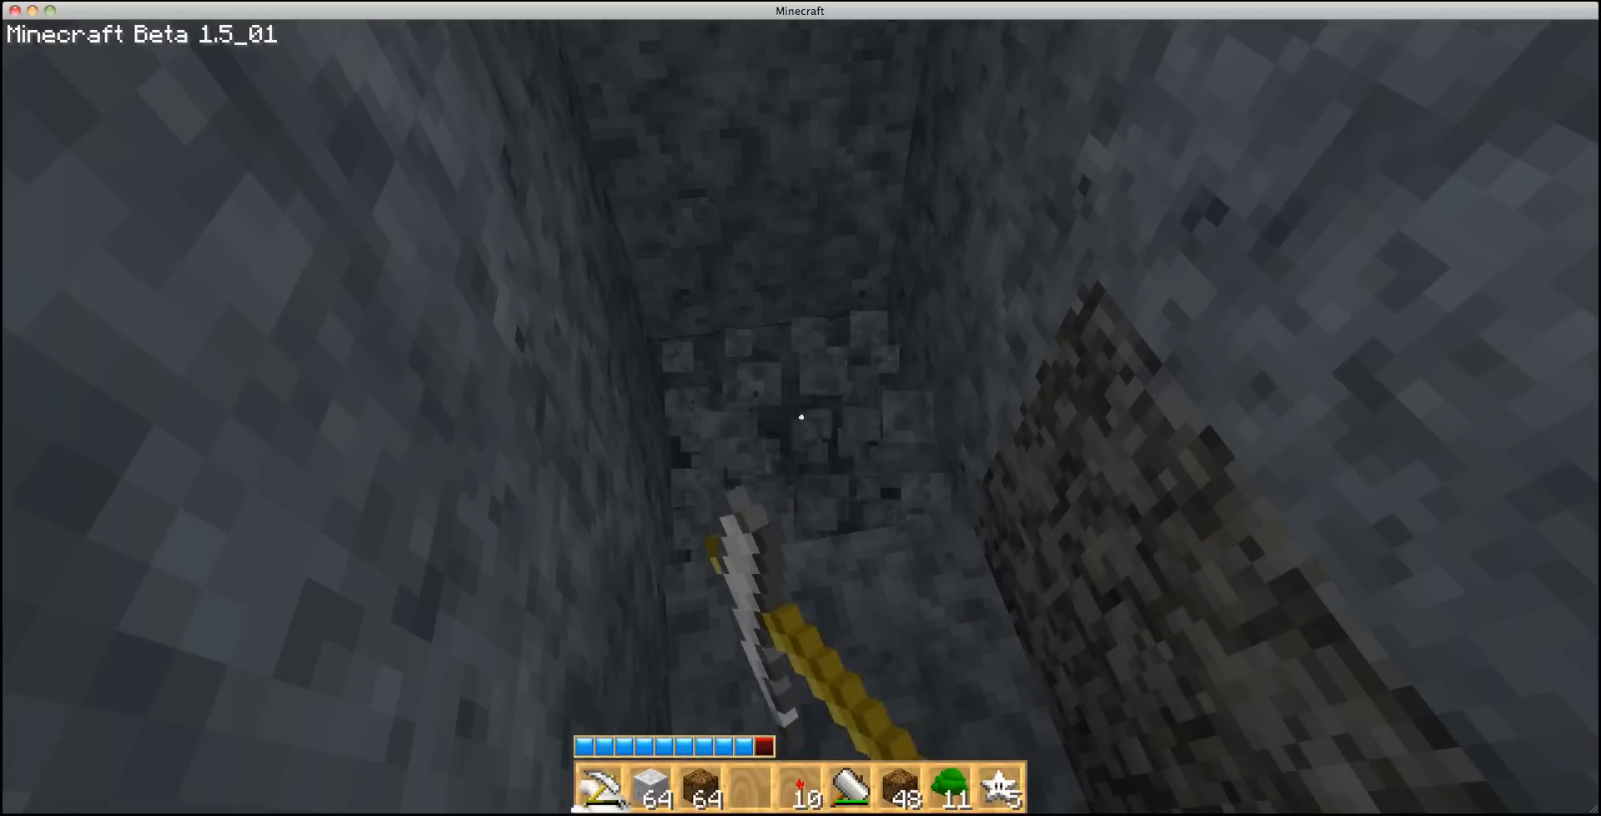
mouse_move(801, 415)
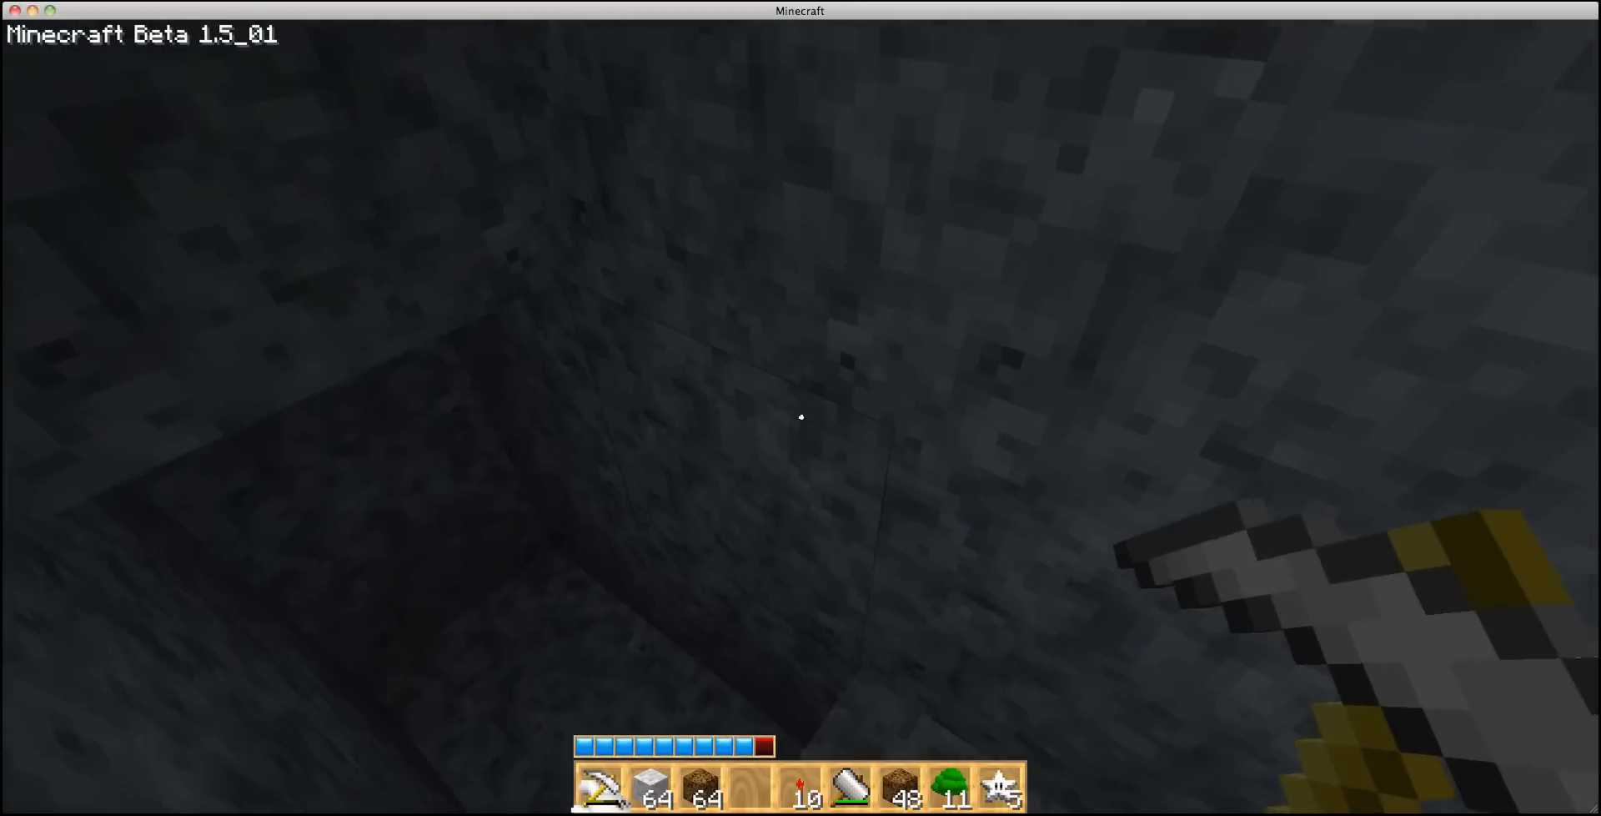
Mine the stone at the shaft bottom, placing torches on the walls as it deepens
click(800, 416)
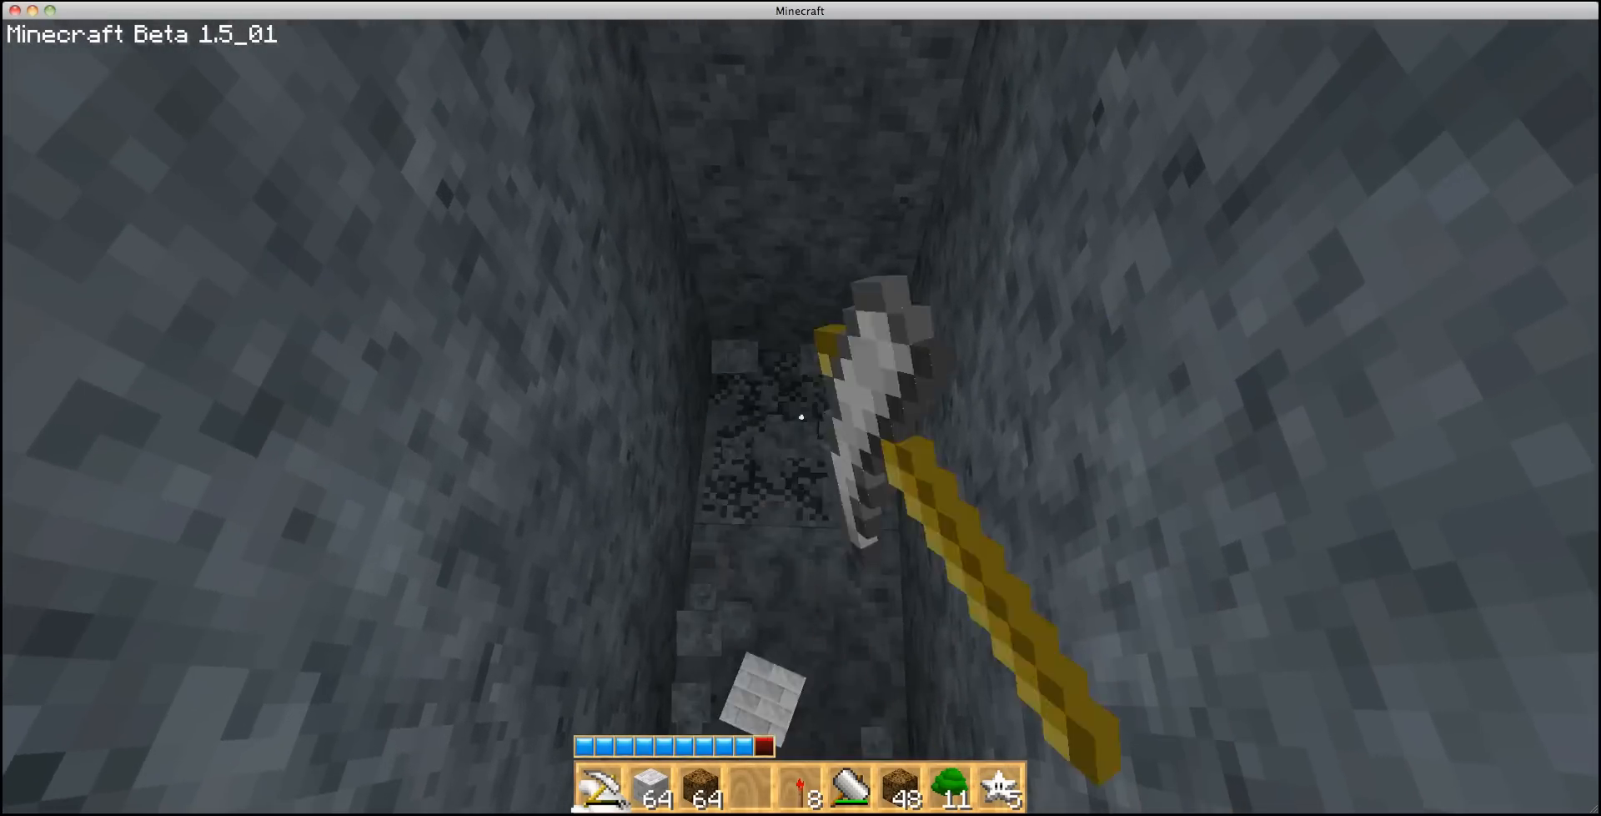
mouse_move(801, 415)
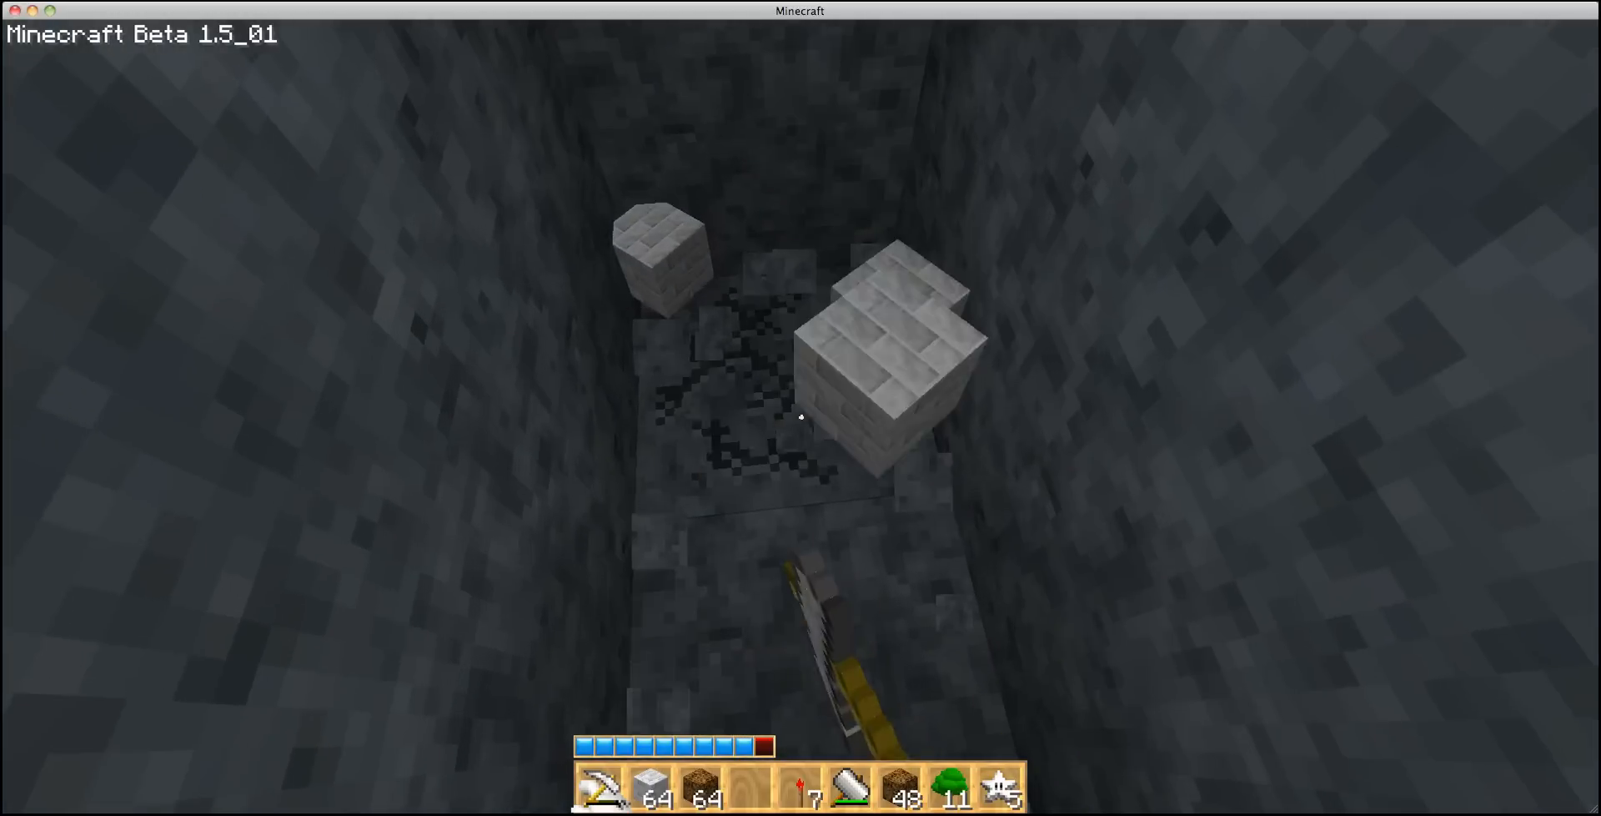
mouse_move(800, 416)
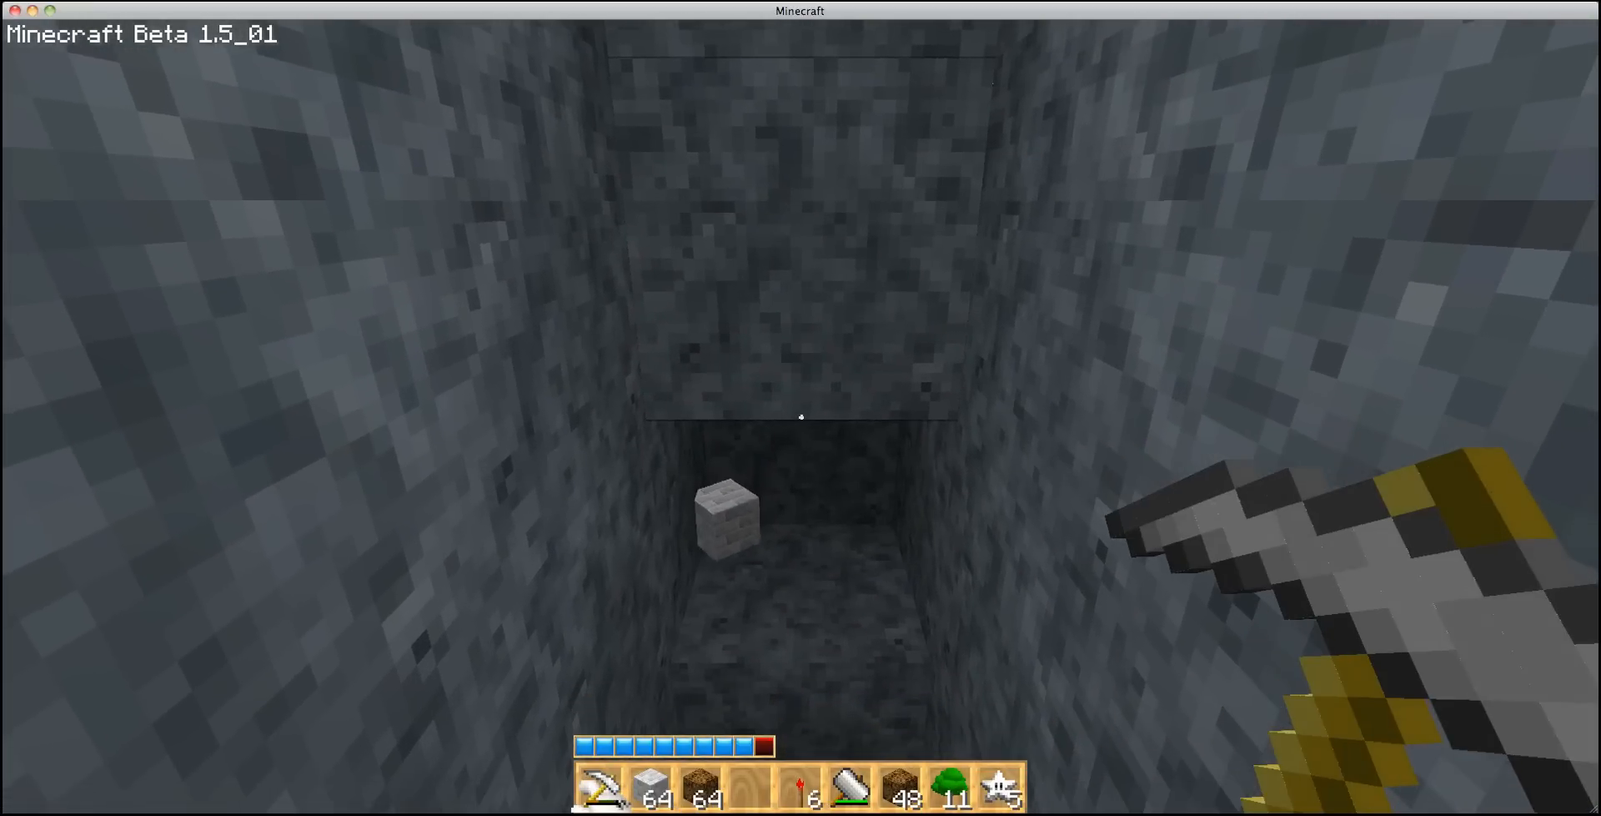
Pause and return to the game, then keep digging toward level 14 with coordinates shown
key(Escape)
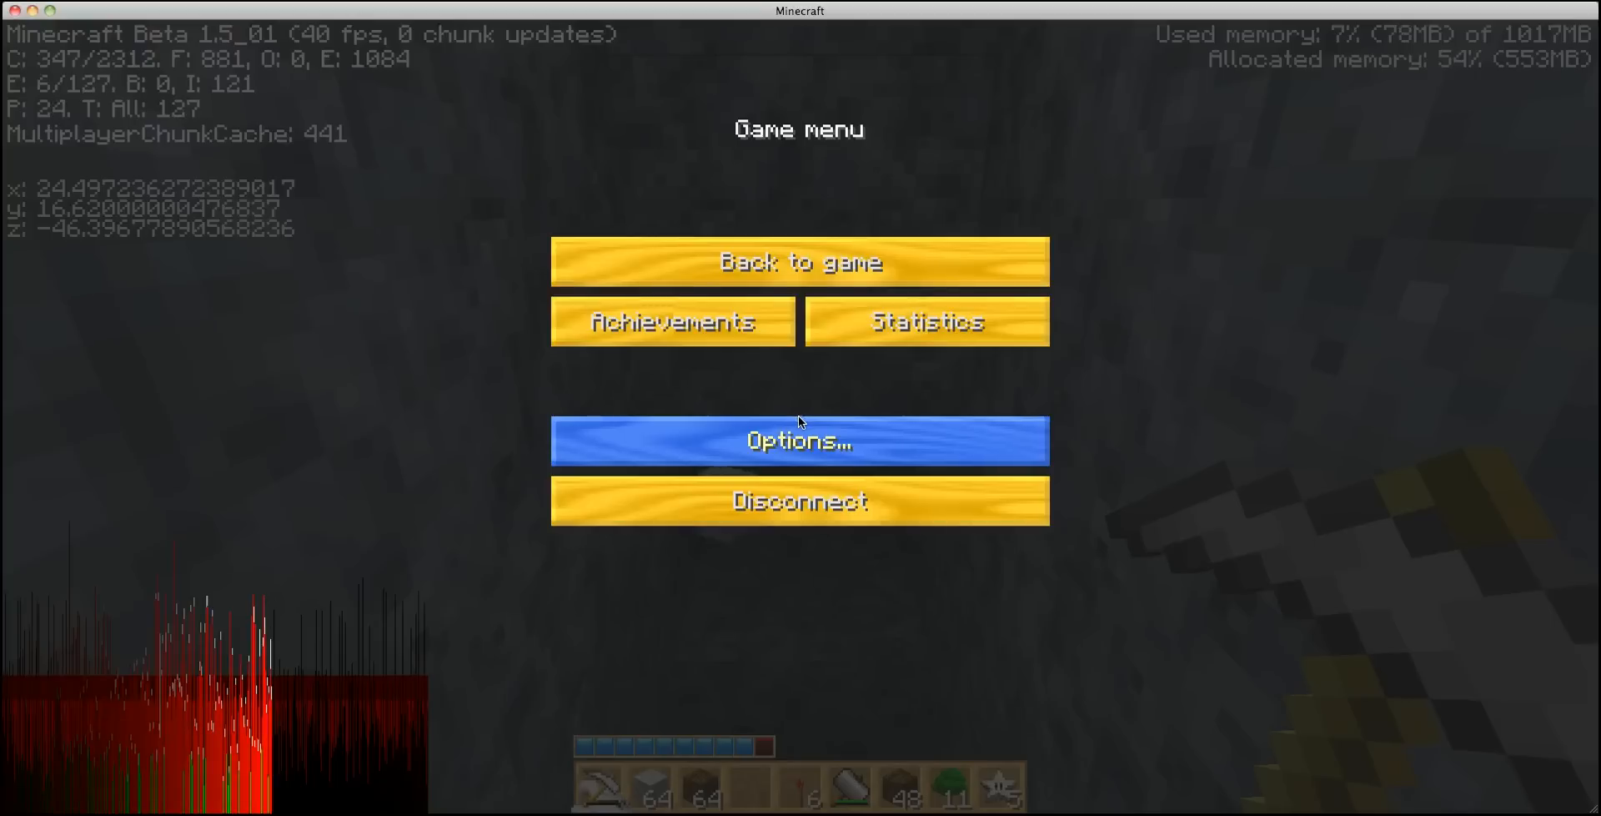
click(800, 261)
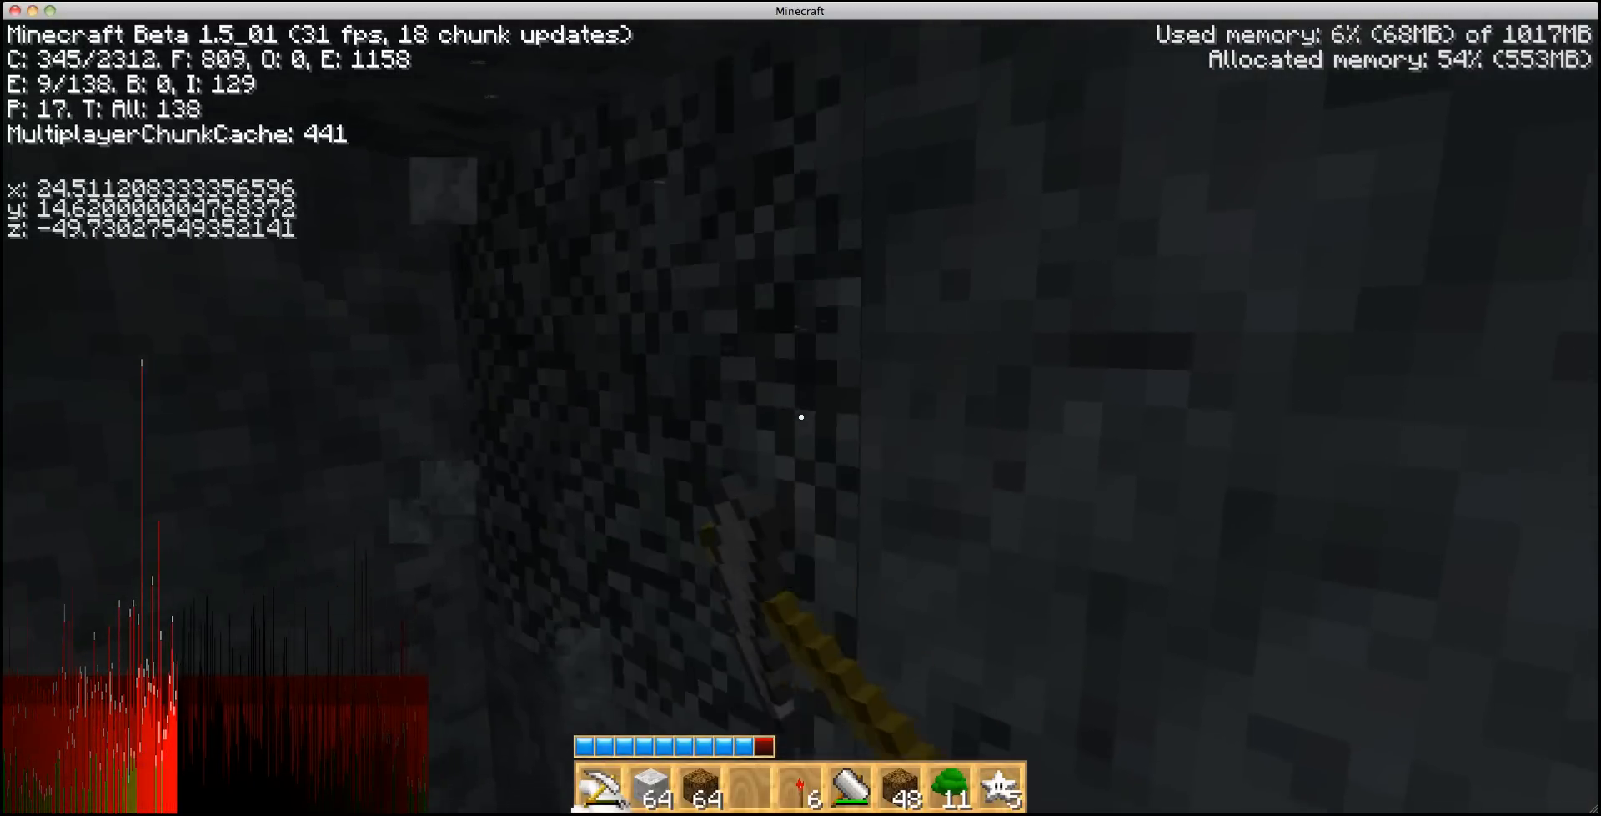
key(w)
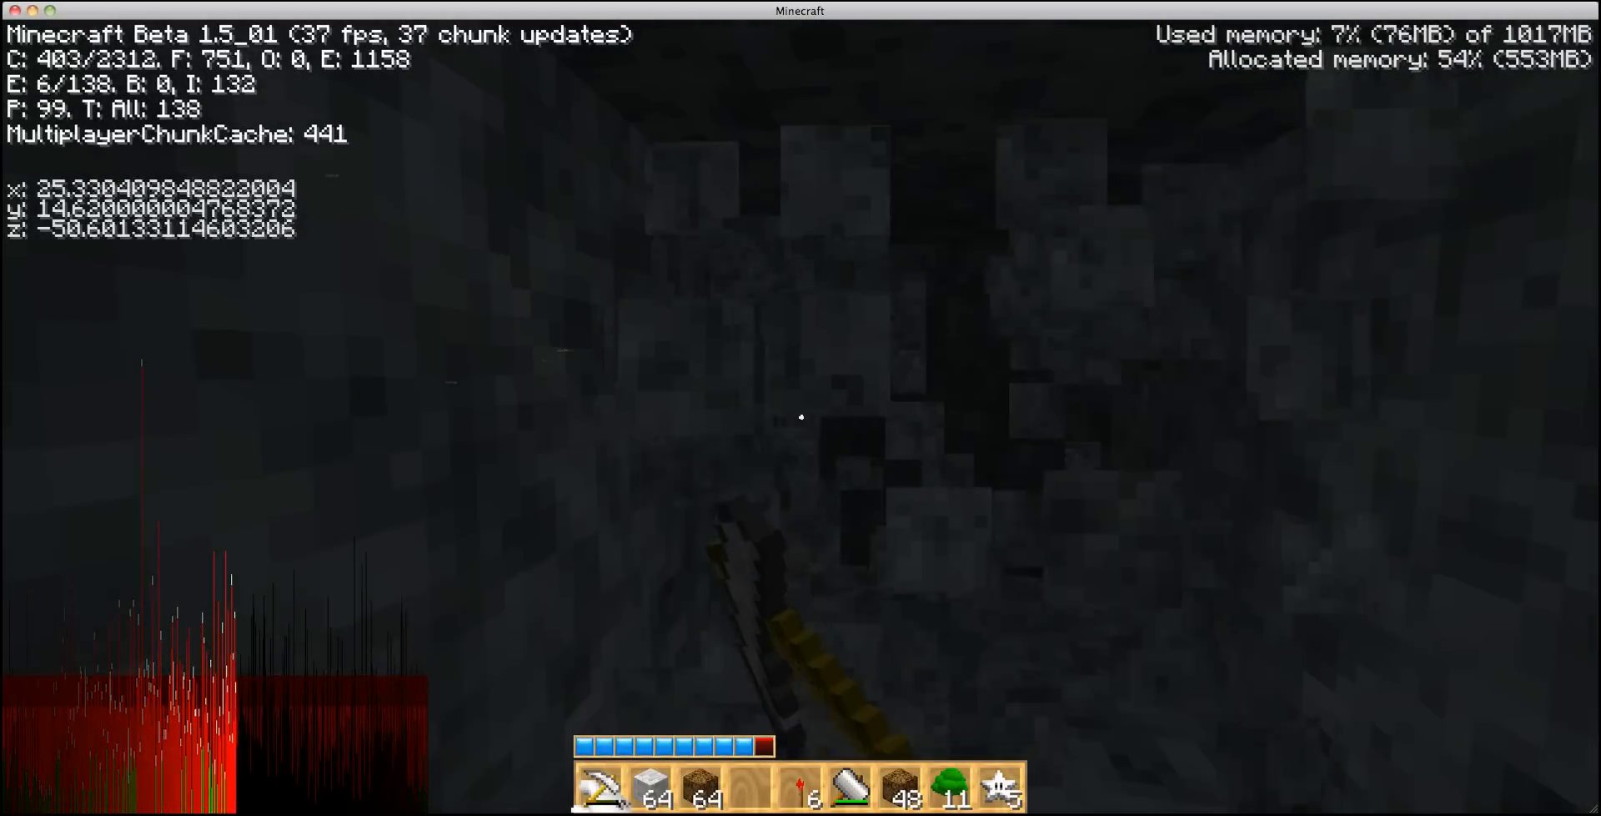